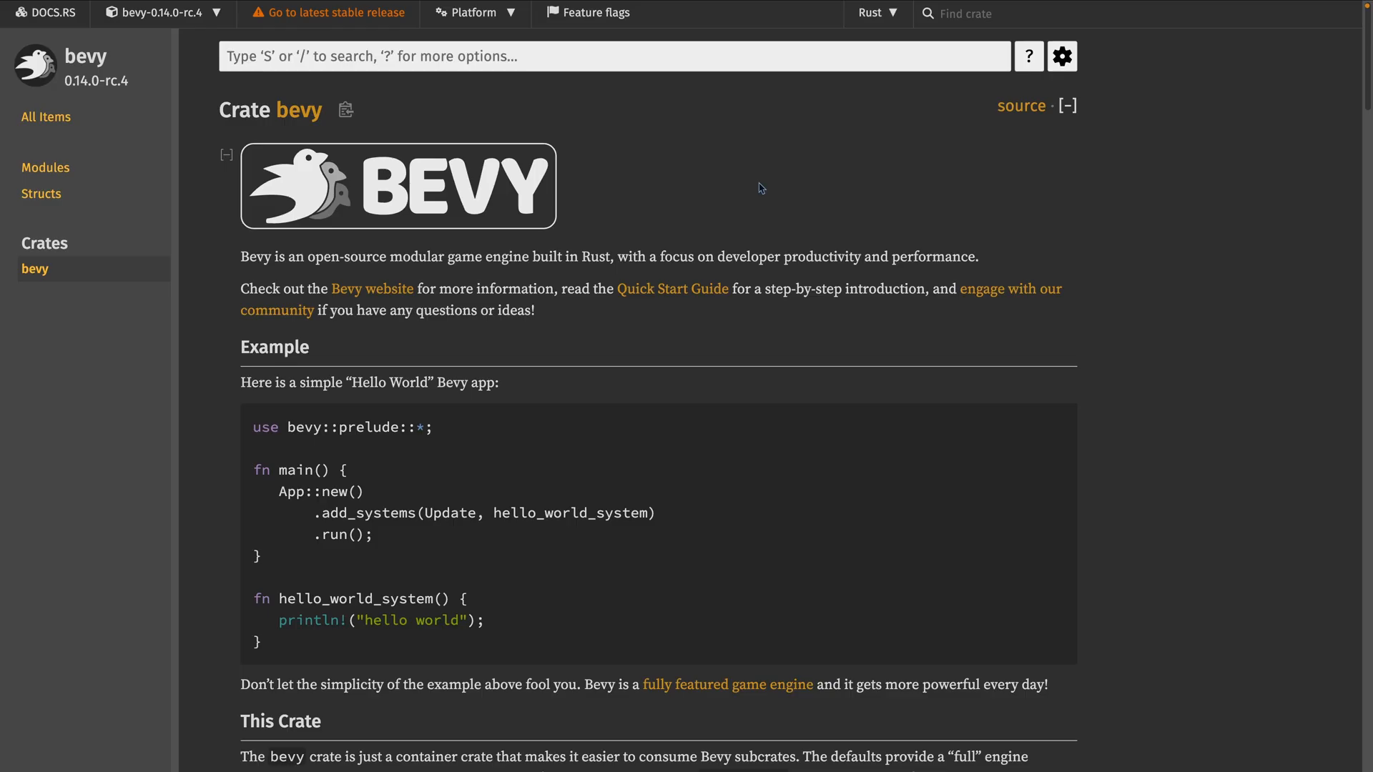
# Step: Go to the GitHub compare view for v0.14.0-rc.3...v0.14.0-rc.4 from the docs.rs bevy page
pyautogui.click(158, 13)
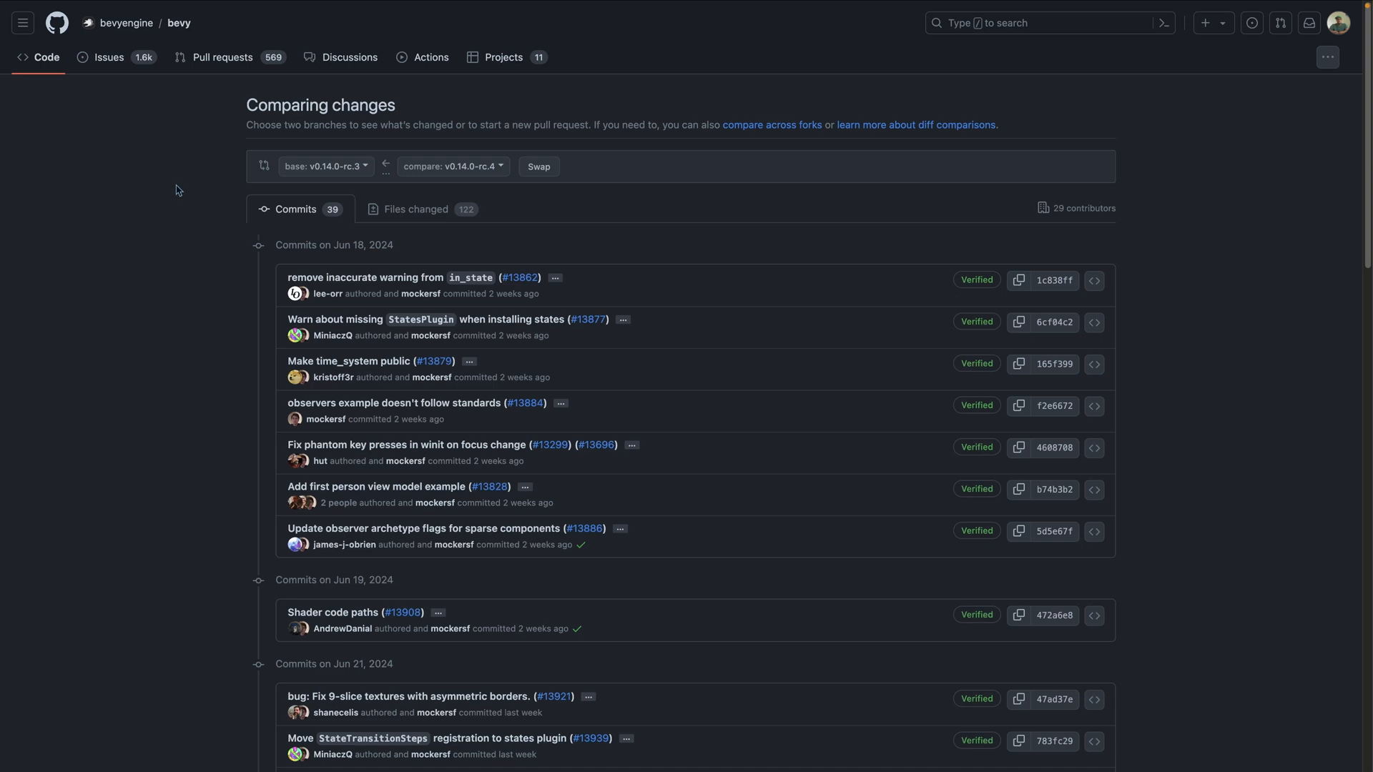
# Step: Reach the 0.14 milestone page showing 99% complete with 3 open items
pyautogui.click(109, 57)
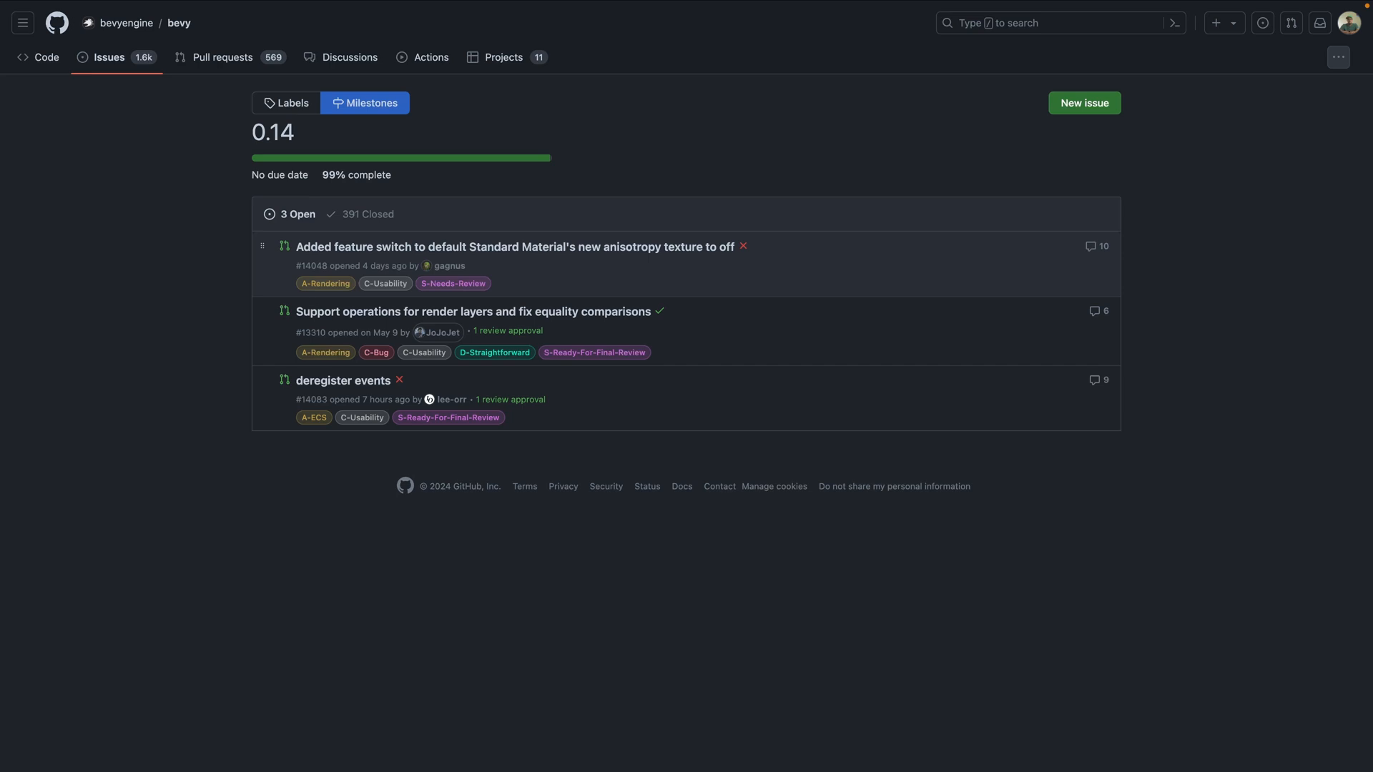
pyautogui.moveTo(256, 505)
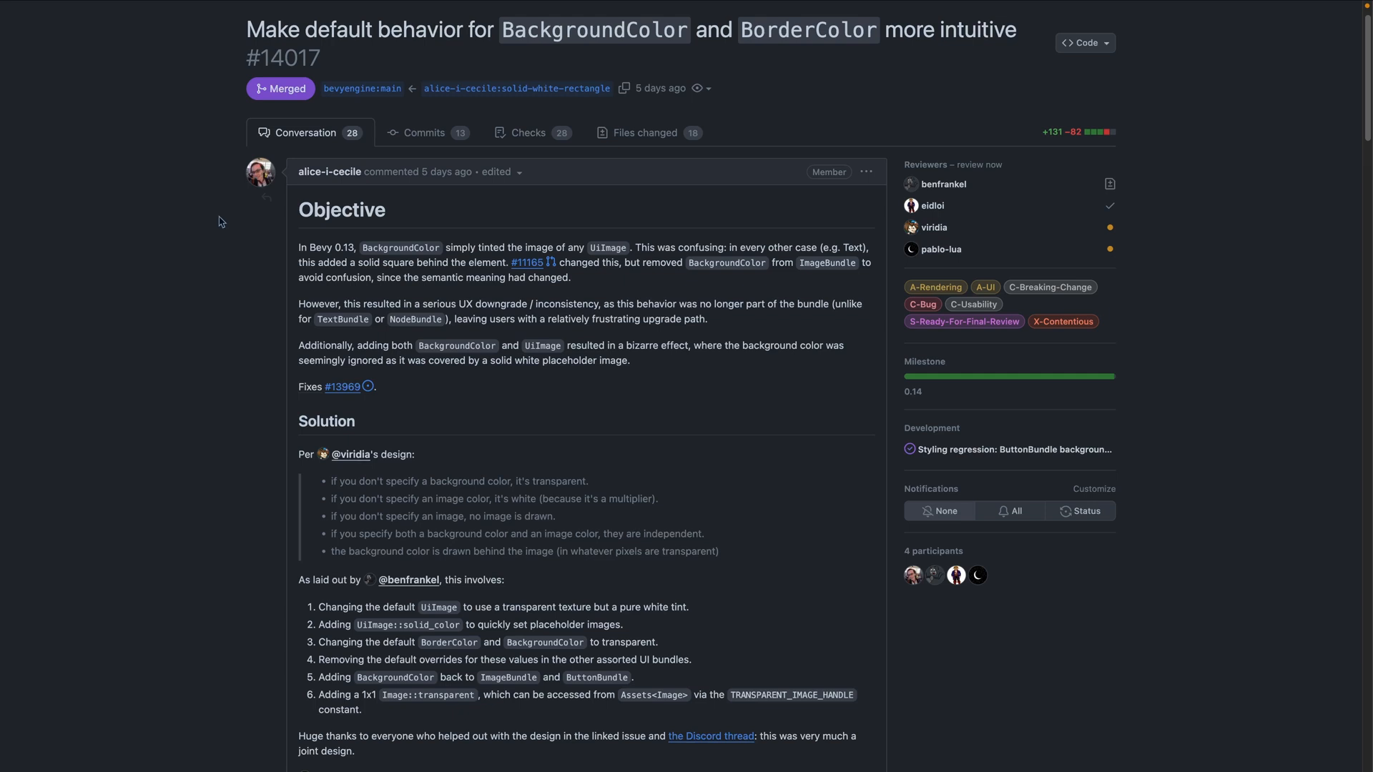
# Step: Scroll through PR #14017's Objective and Solution sections
pyautogui.scroll(-3)
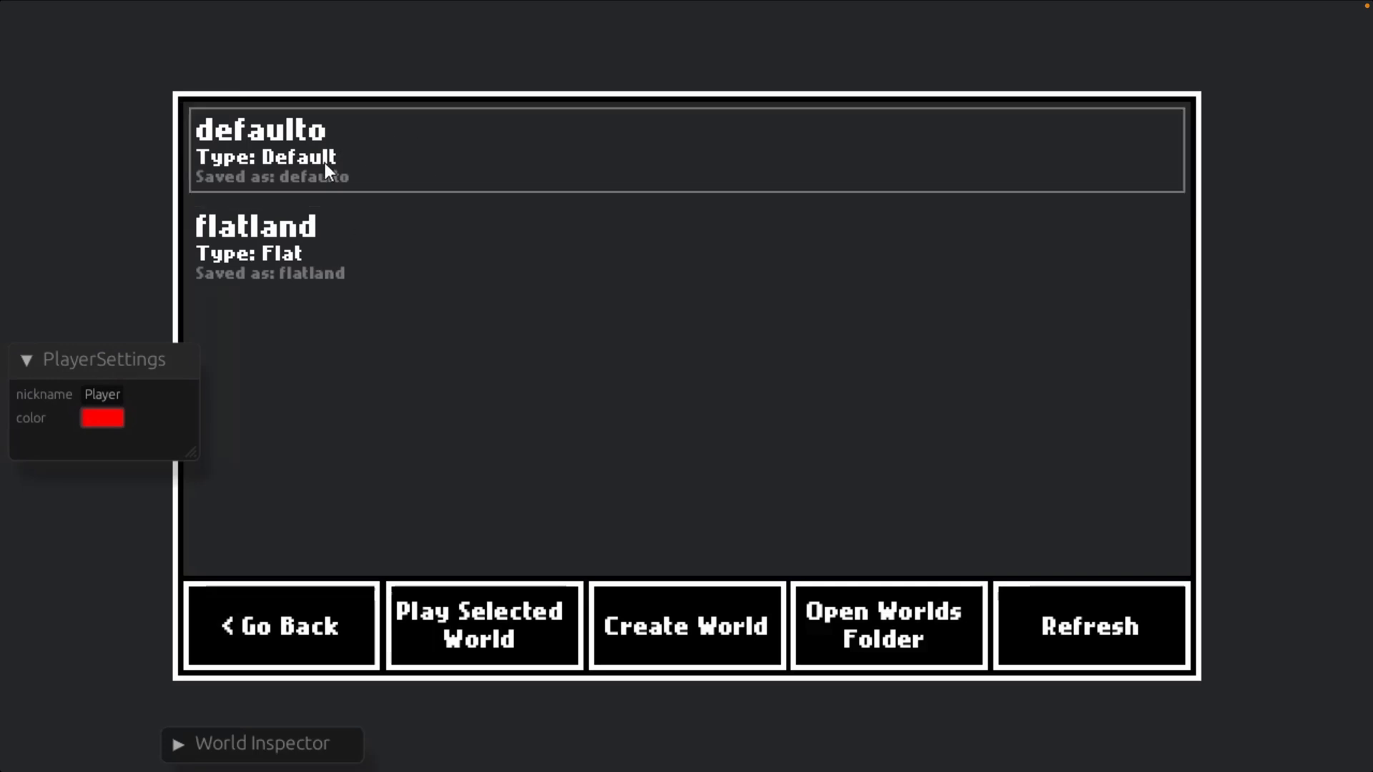
# Step: Load the defaulto world and bring up the player colour setting in PlayerSettings
pyautogui.click(482, 625)
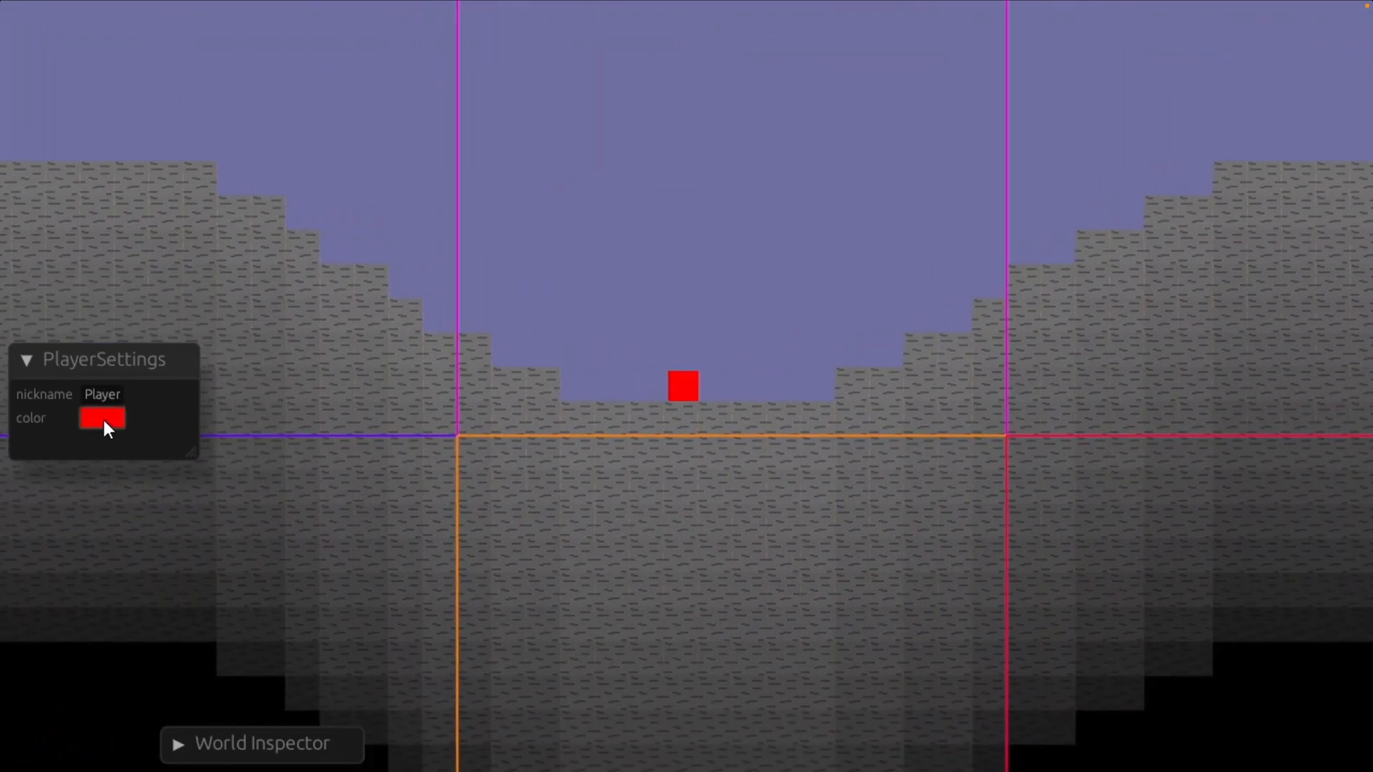
pyautogui.click(100, 418)
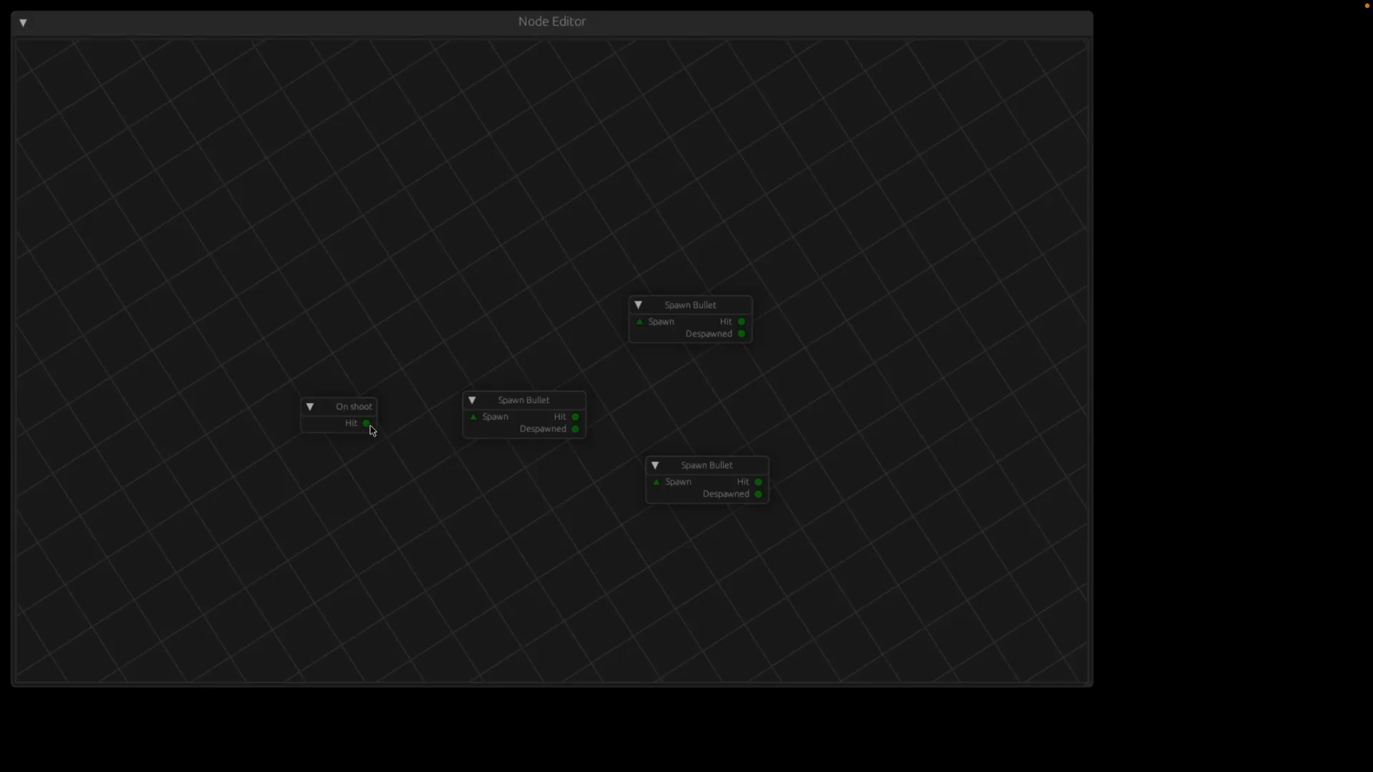
# Step: Connect the On shoot node's Hit output to a Spawn Bullet node's Spawn input
pyautogui.moveTo(368, 423); pyautogui.dragTo(641, 322)
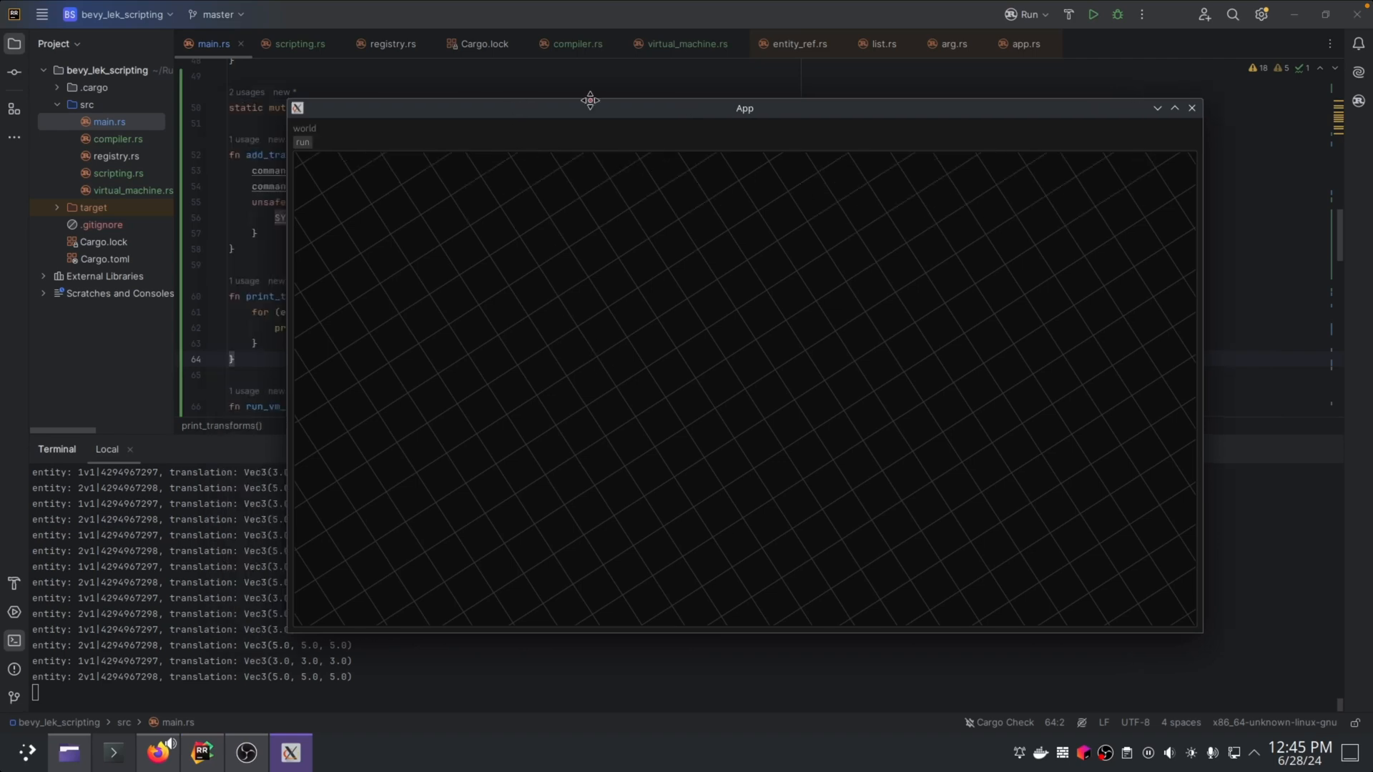
# Step: Add a Query node, a Transform value node and a Set node to the graph
pyautogui.rightClick(595, 227)
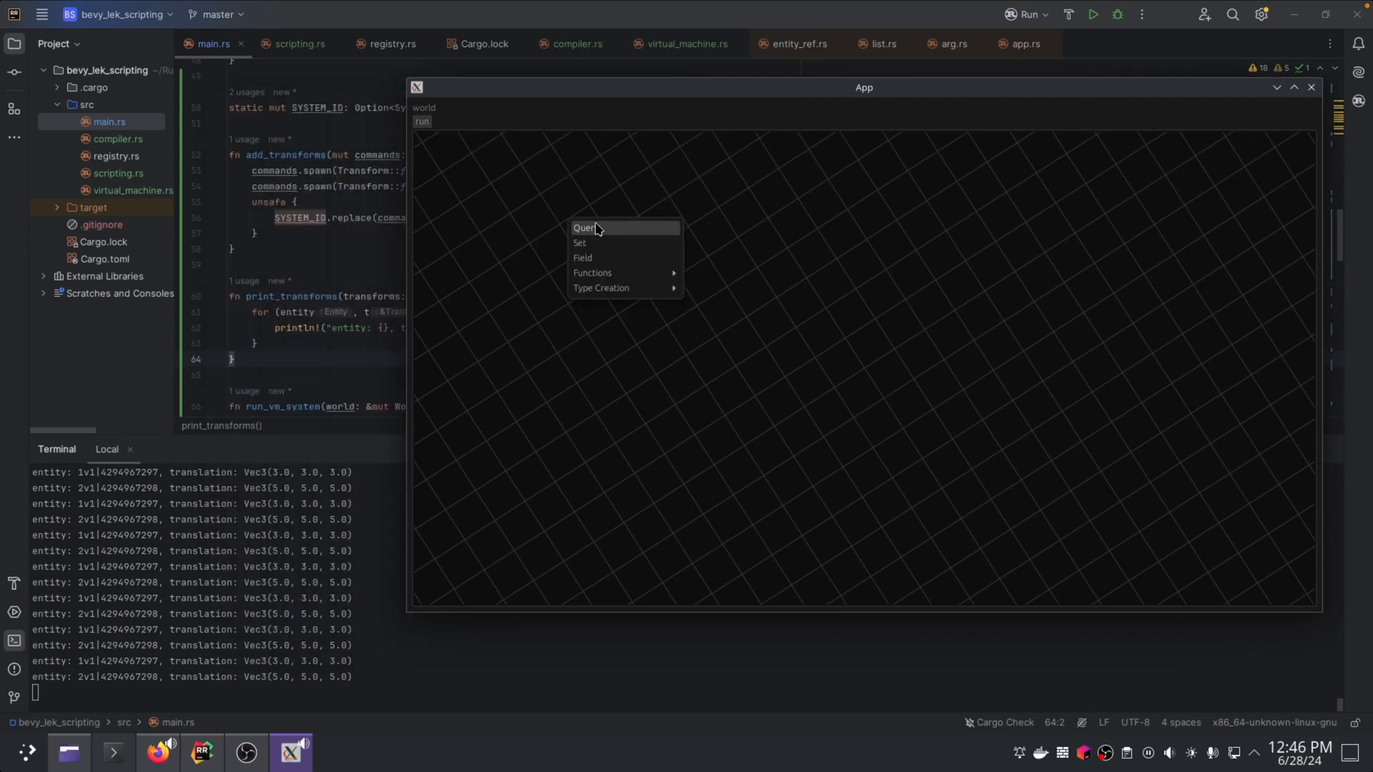
pyautogui.click(584, 227)
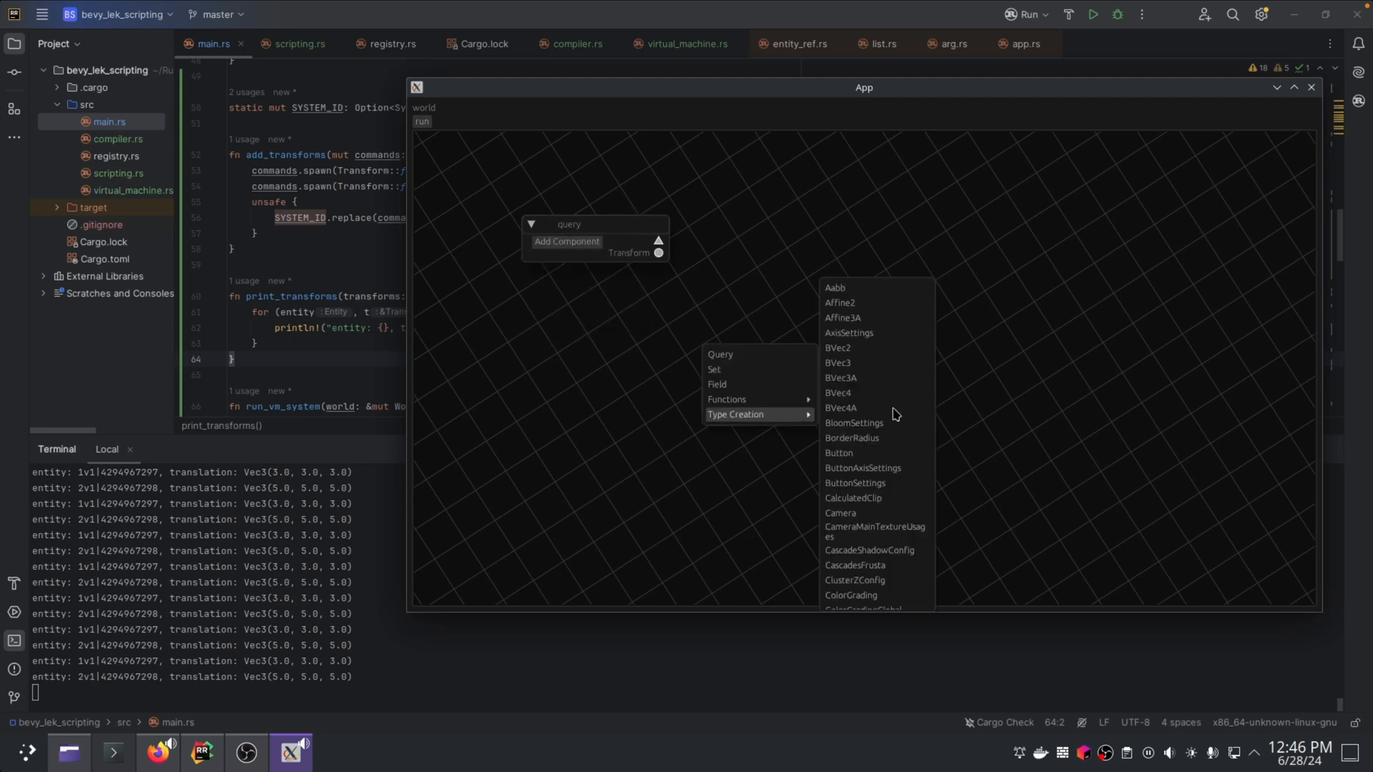
pyautogui.scroll(-3)
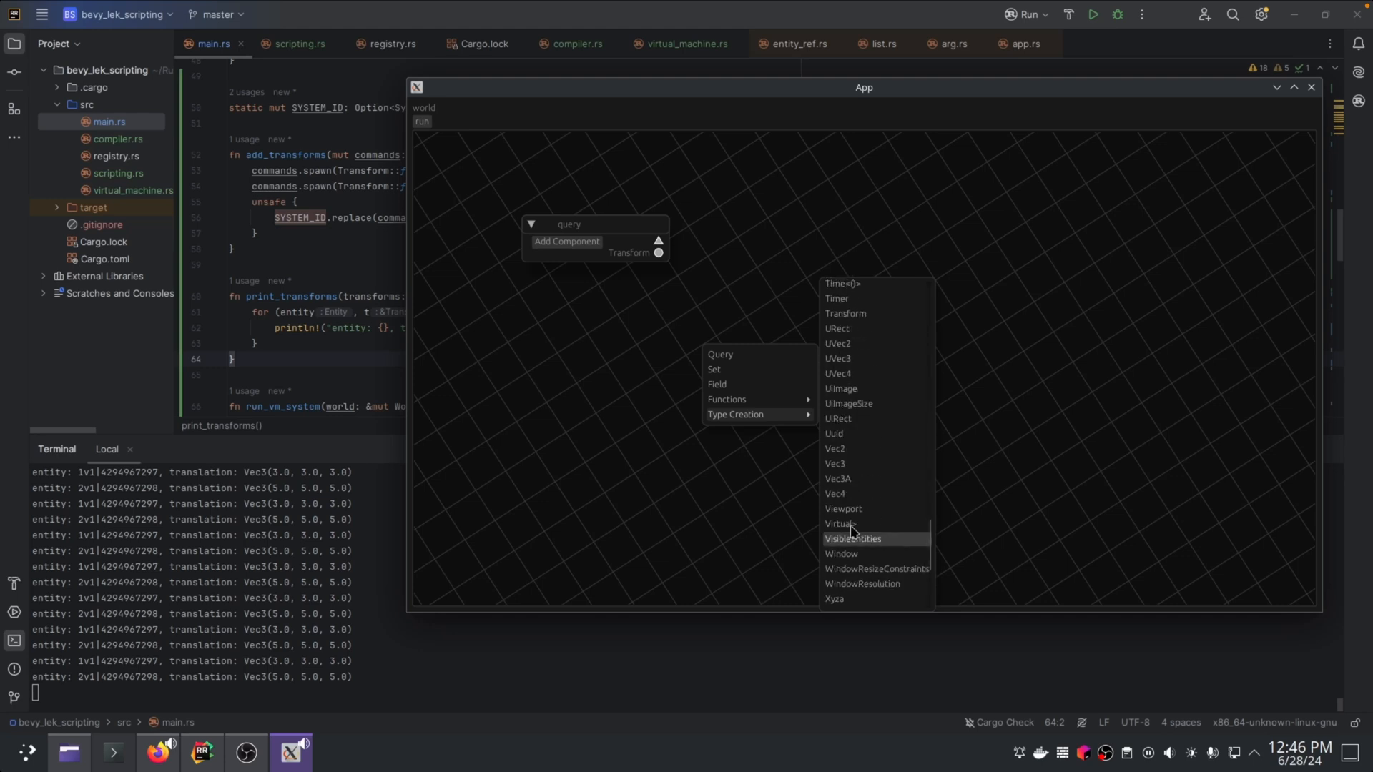
pyautogui.click(844, 314)
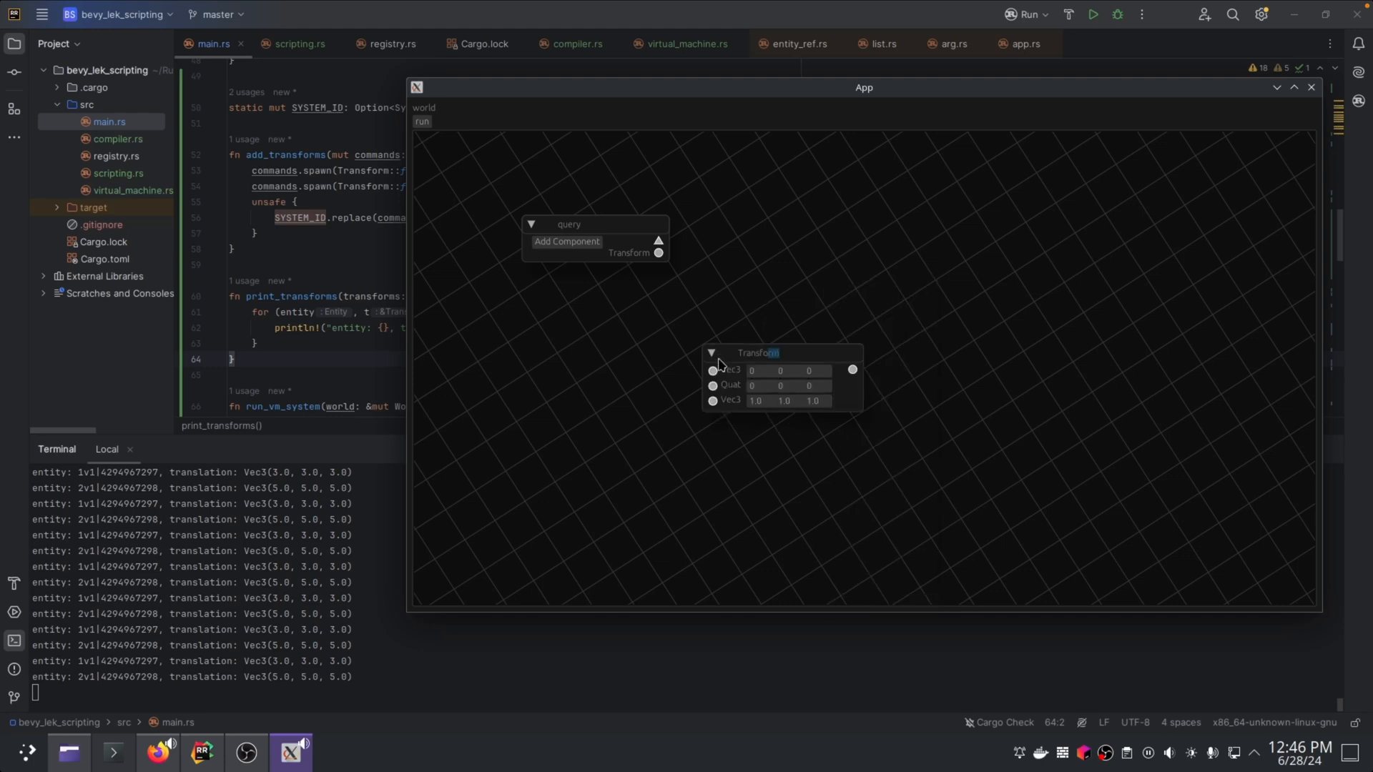
pyautogui.rightClick(758, 353)
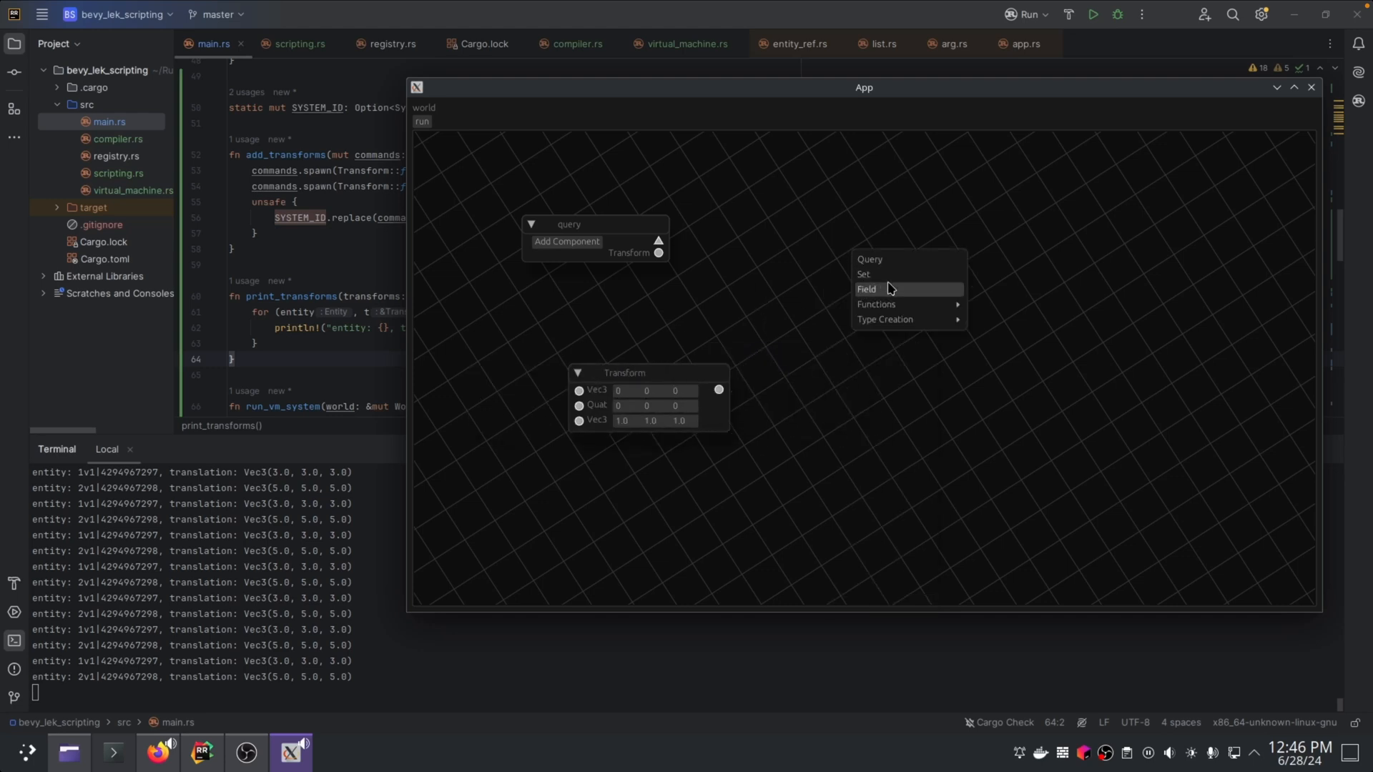
pyautogui.click(863, 275)
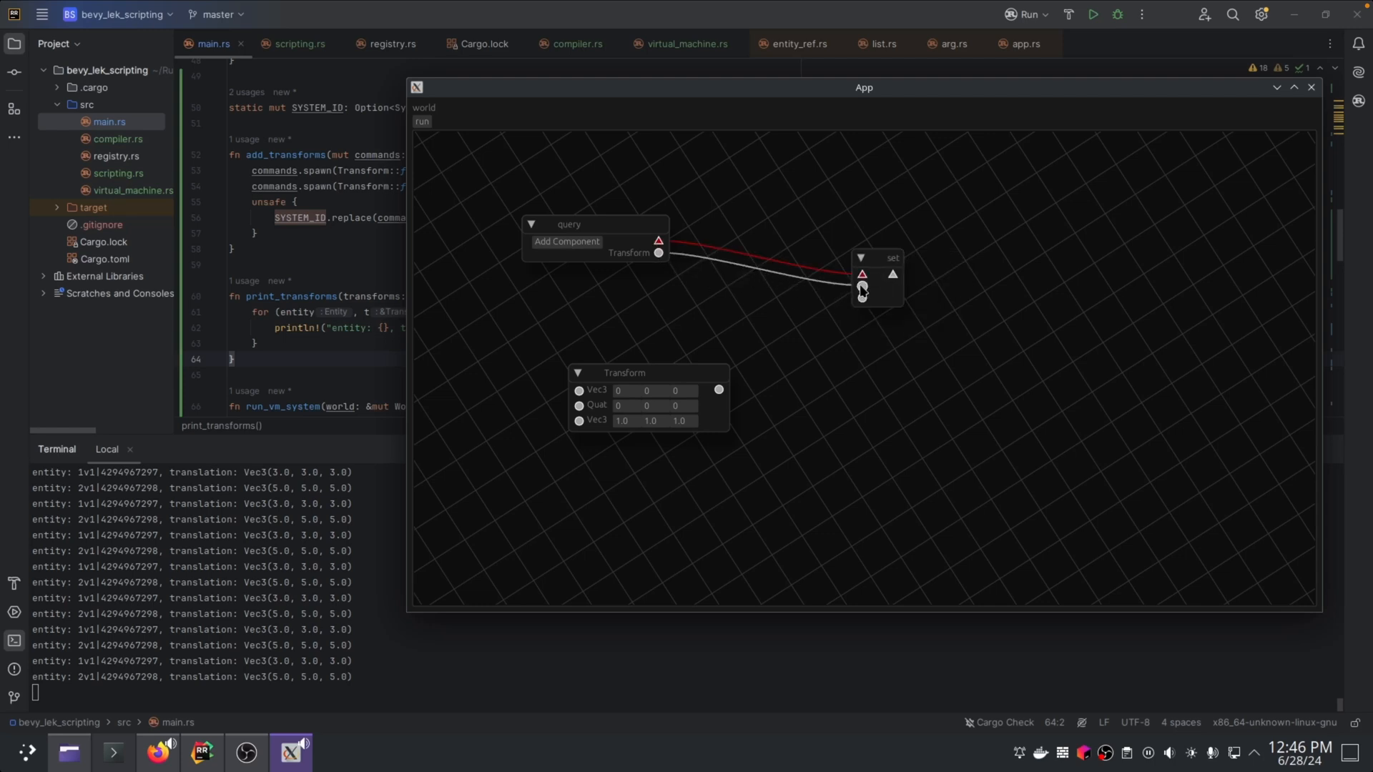
# Step: Make the query node fetch Transform components via Add Component
pyautogui.rightClick(624, 255)
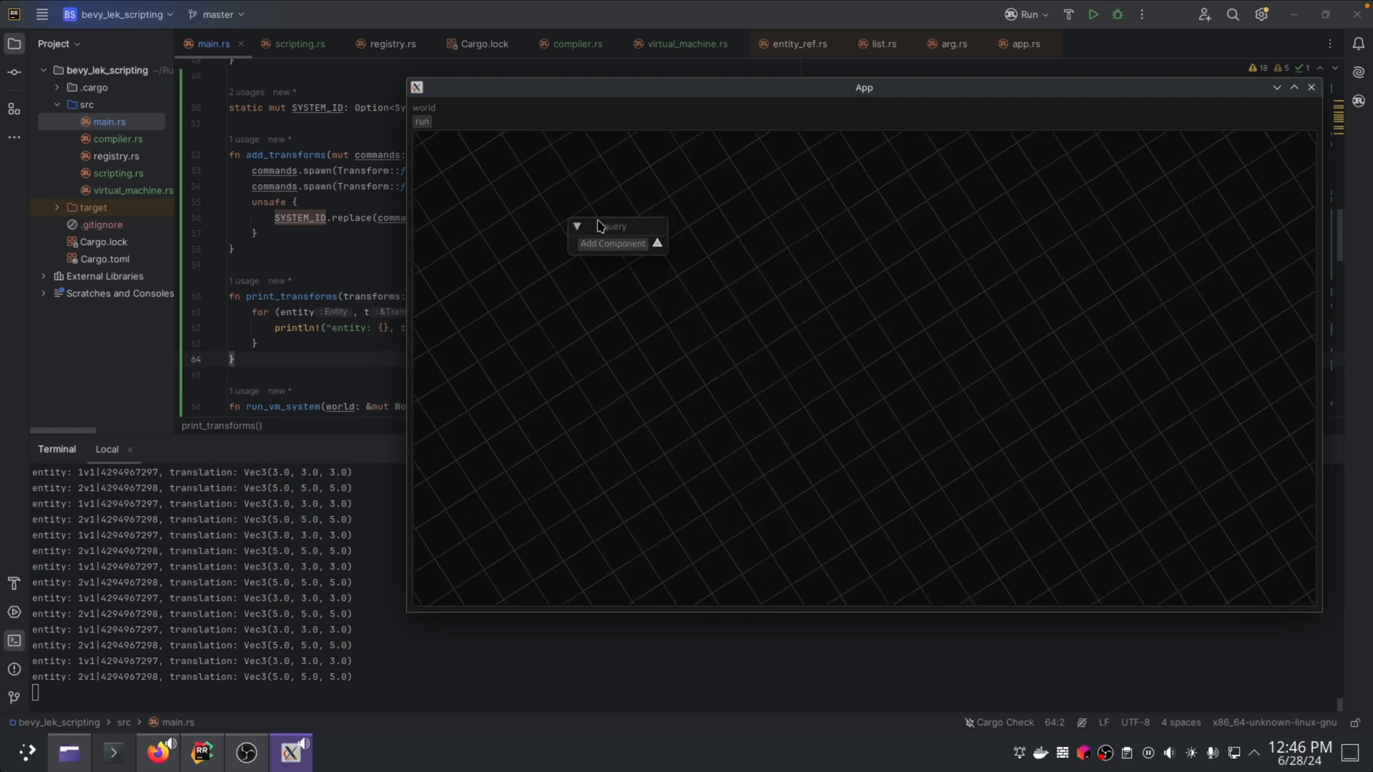
pyautogui.click(613, 243)
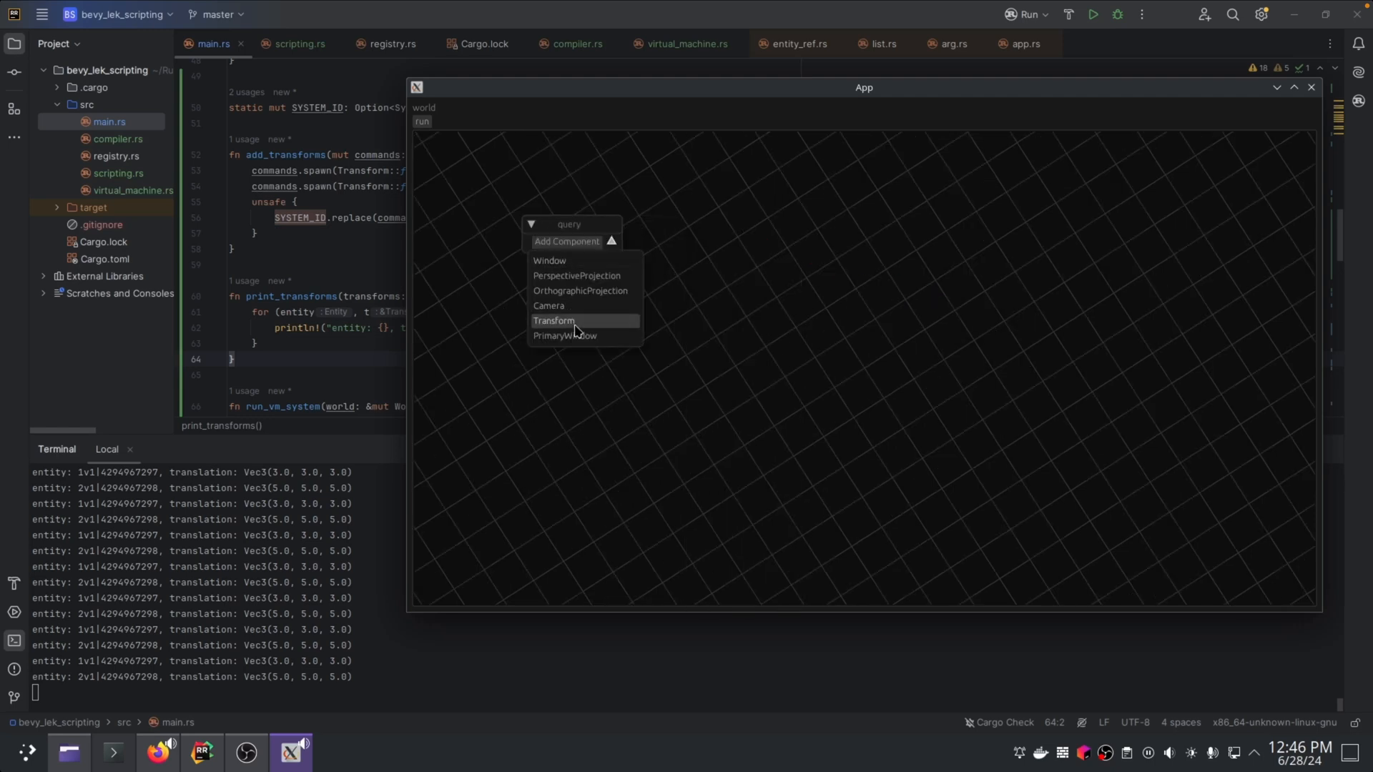
pyautogui.click(552, 322)
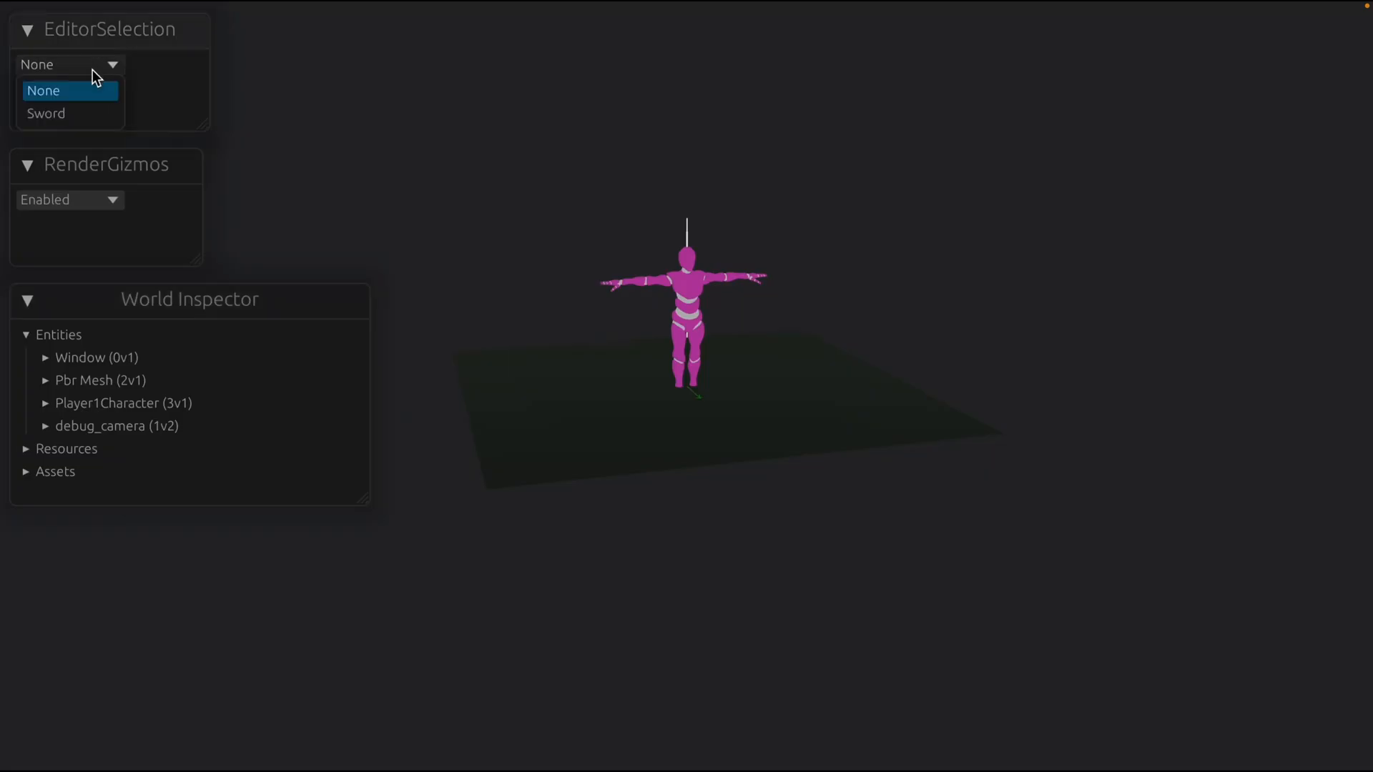
# Step: Select Sword in EditorSelection and slide it along the gizmo's orange axis
pyautogui.click(45, 113)
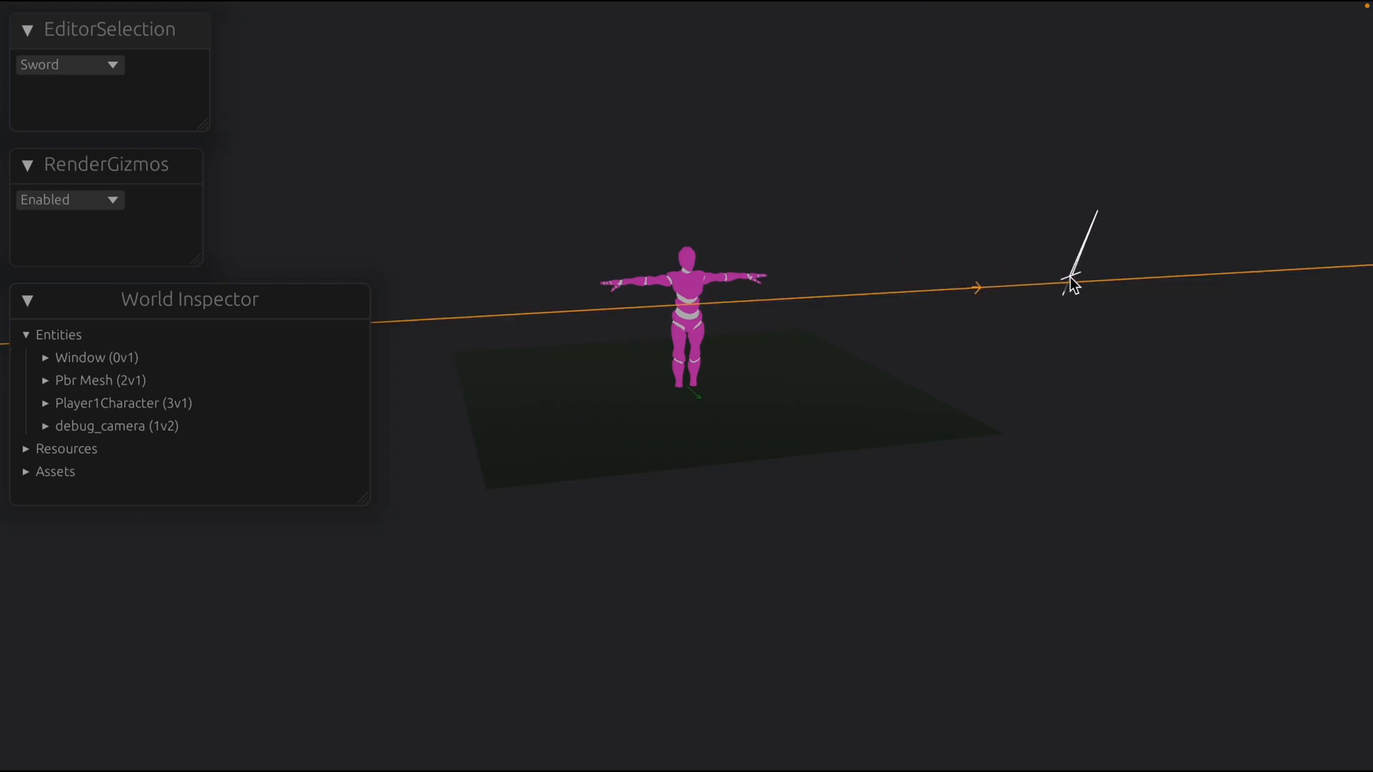
pyautogui.moveTo(1075, 284); pyautogui.dragTo(1003, 318)
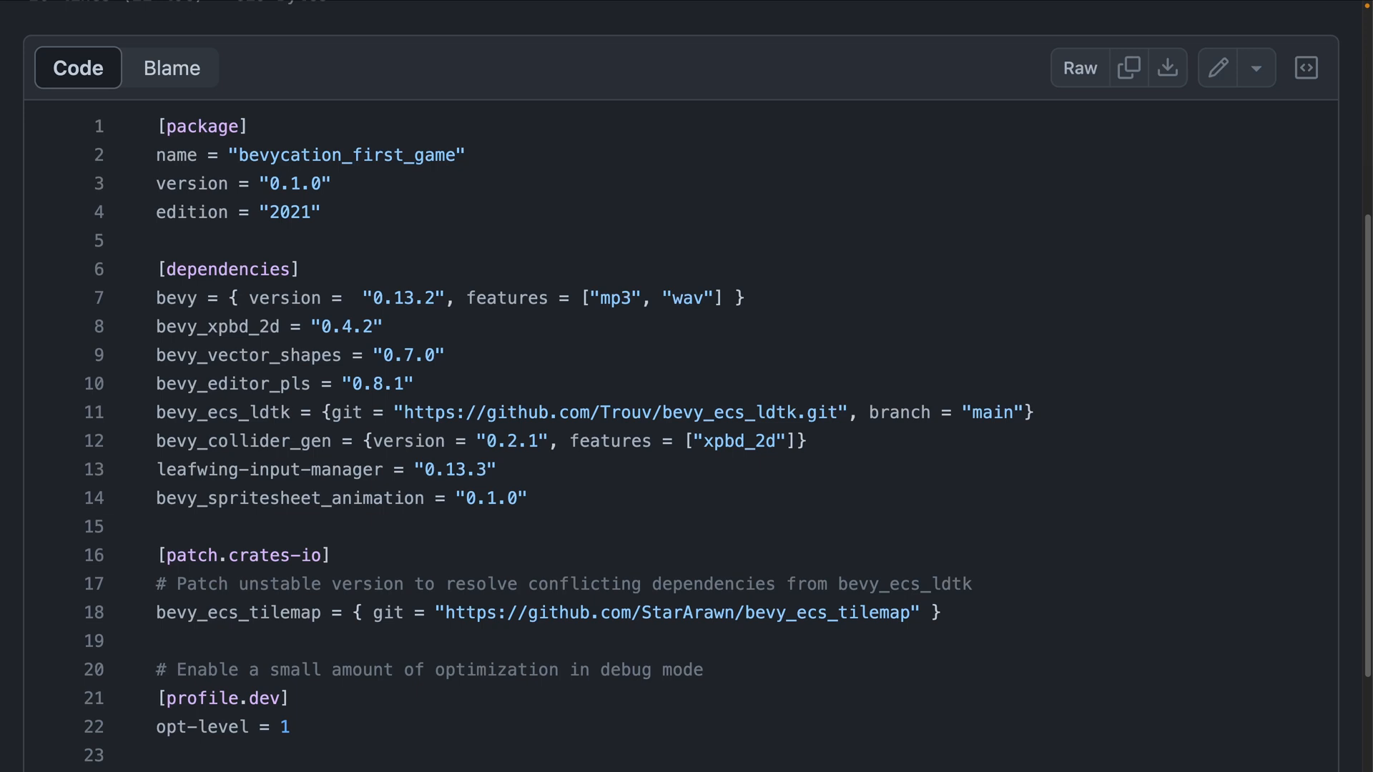
pyautogui.moveTo(127, 372)
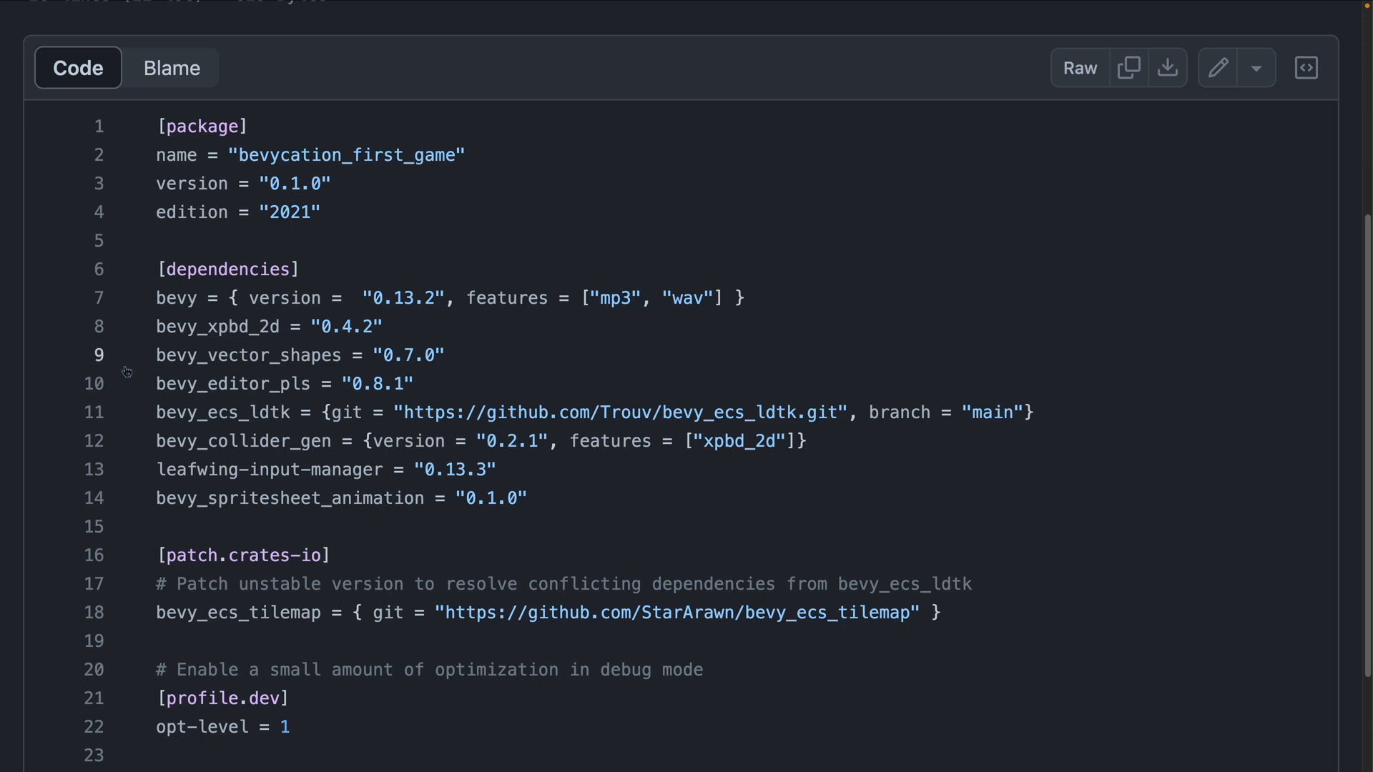
# Step: Navigate from the bevy_ecs_ldtk dependency to the bevy_editor_pls repository on GitHub
pyautogui.click(224, 412)
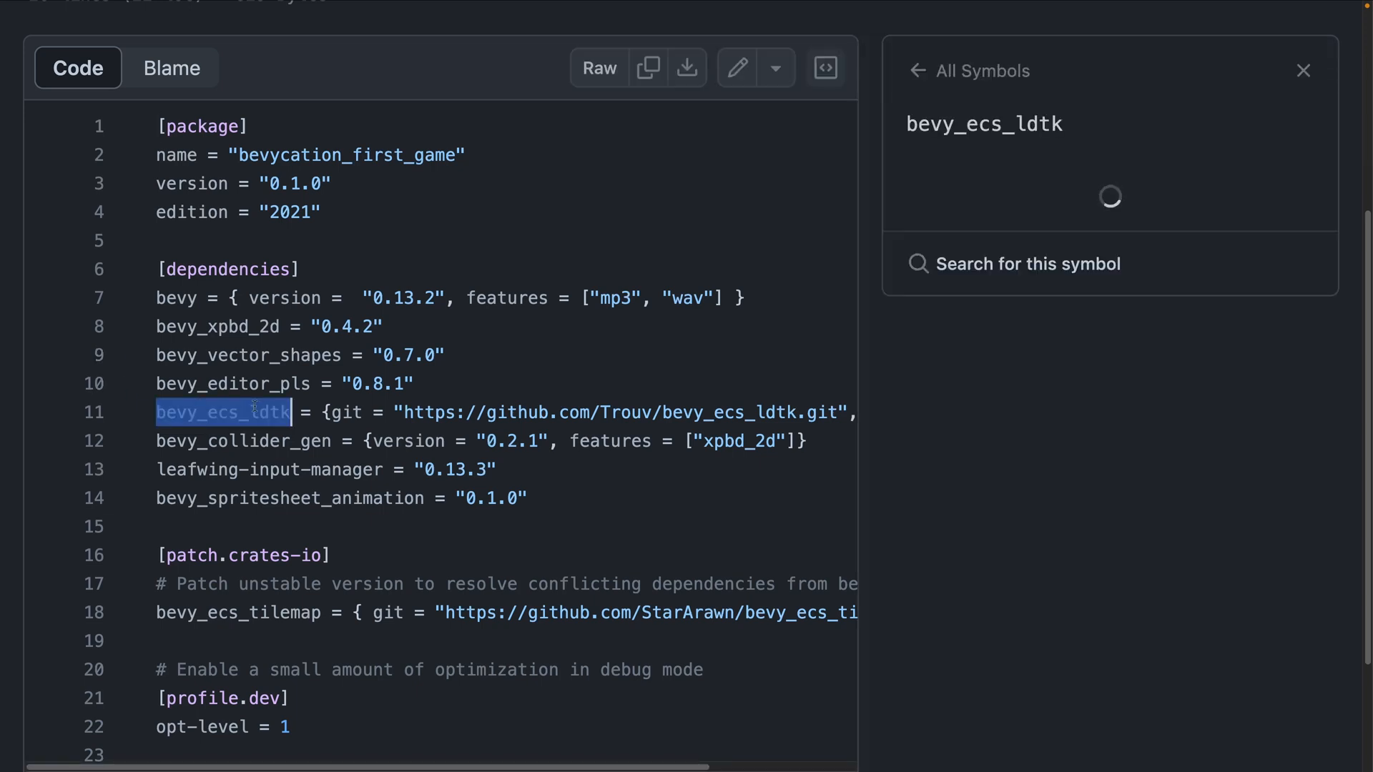
pyautogui.click(217, 326)
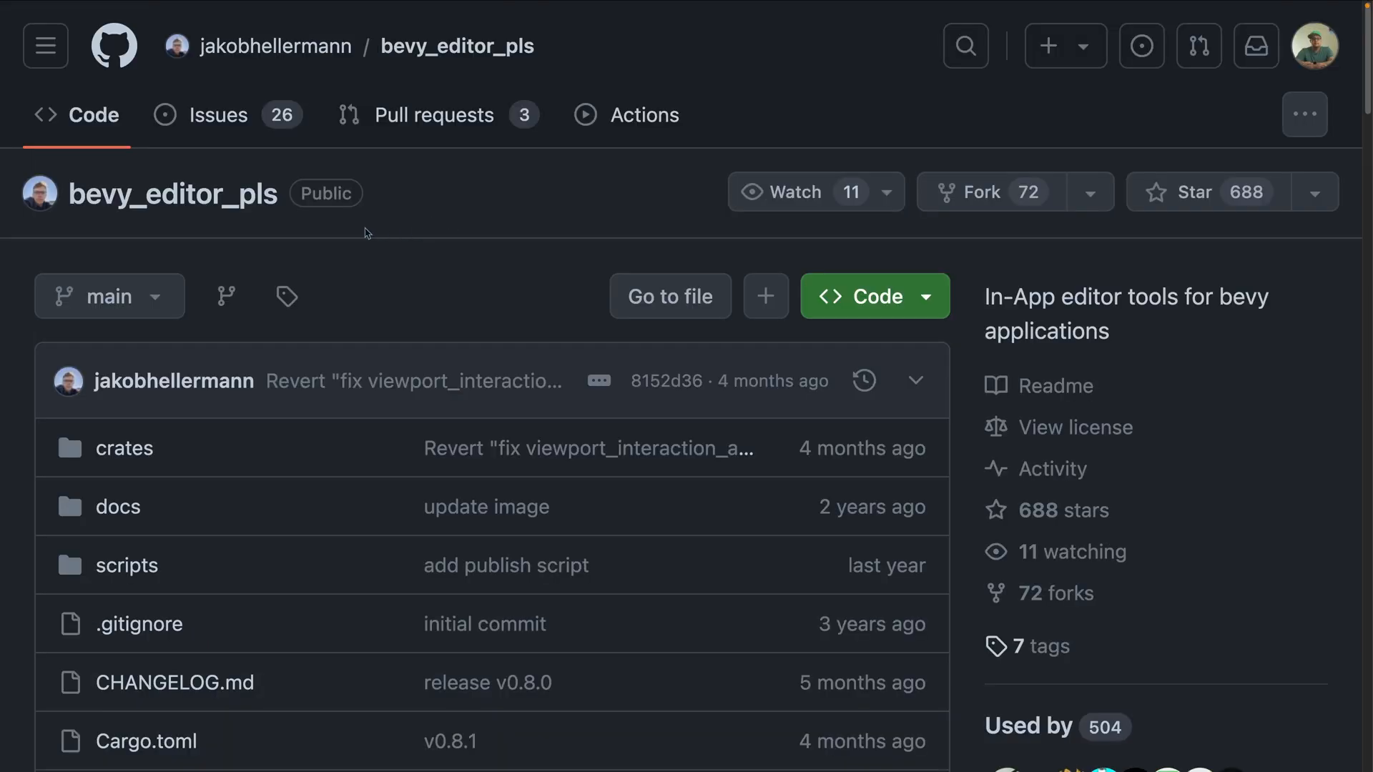
pyautogui.moveTo(462, 216)
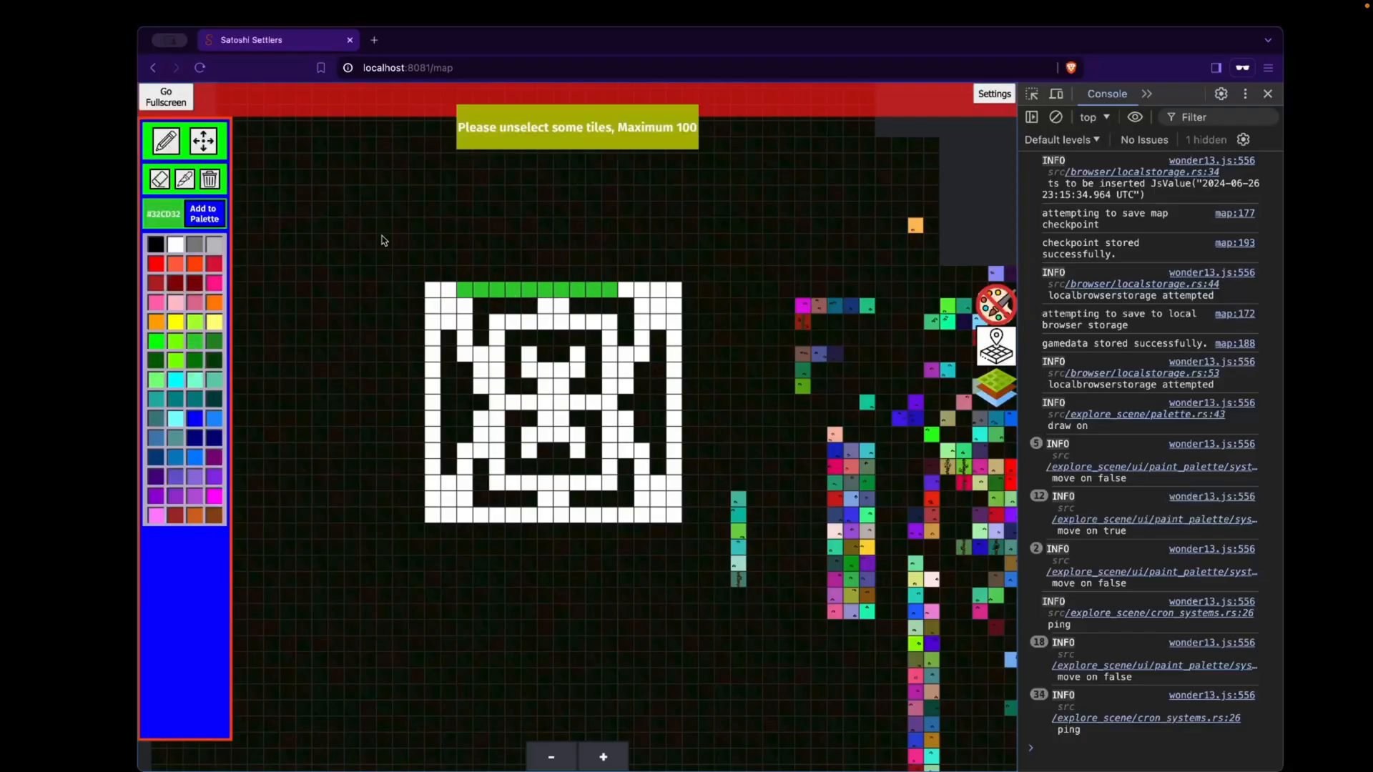
# Step: Choose the crimson swatch and paint a ring of tiles above the white pattern
pyautogui.click(520, 180)
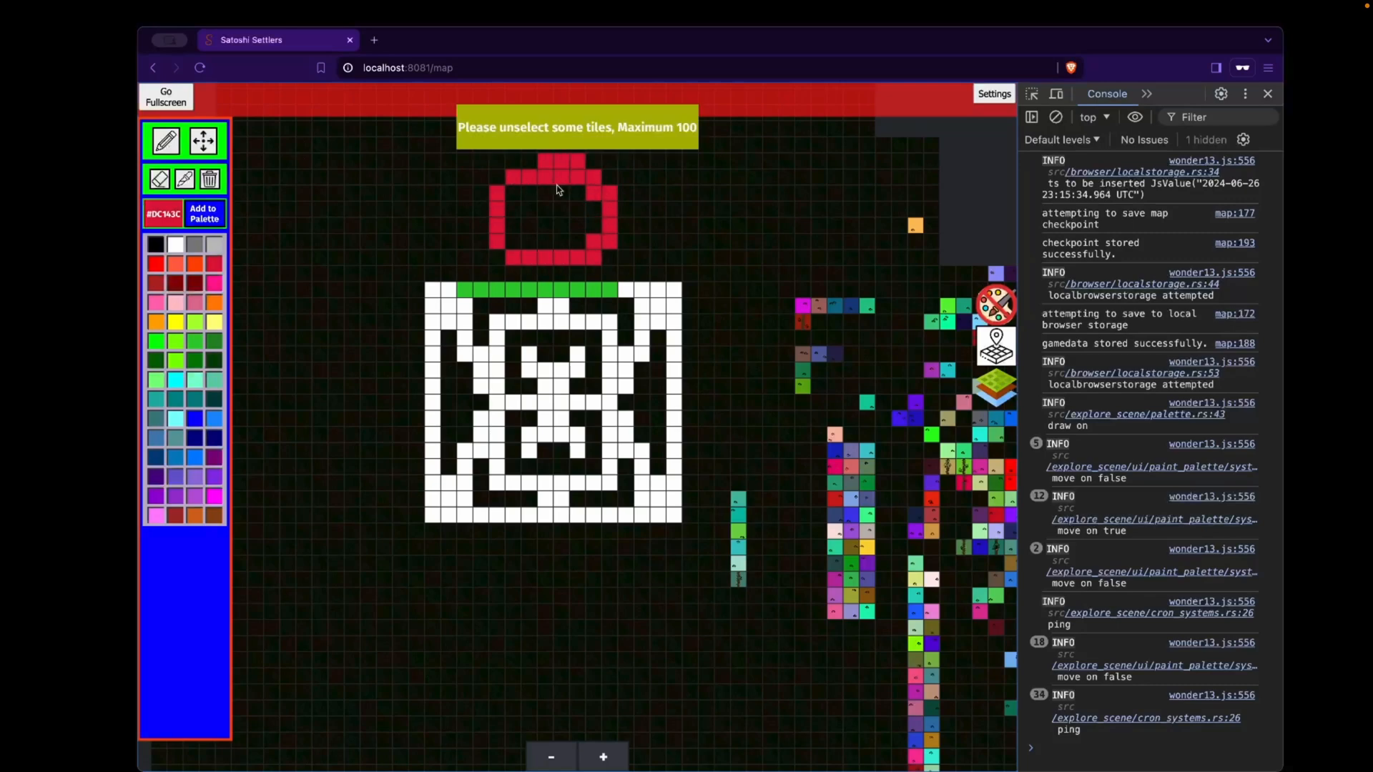
pyautogui.click(166, 96)
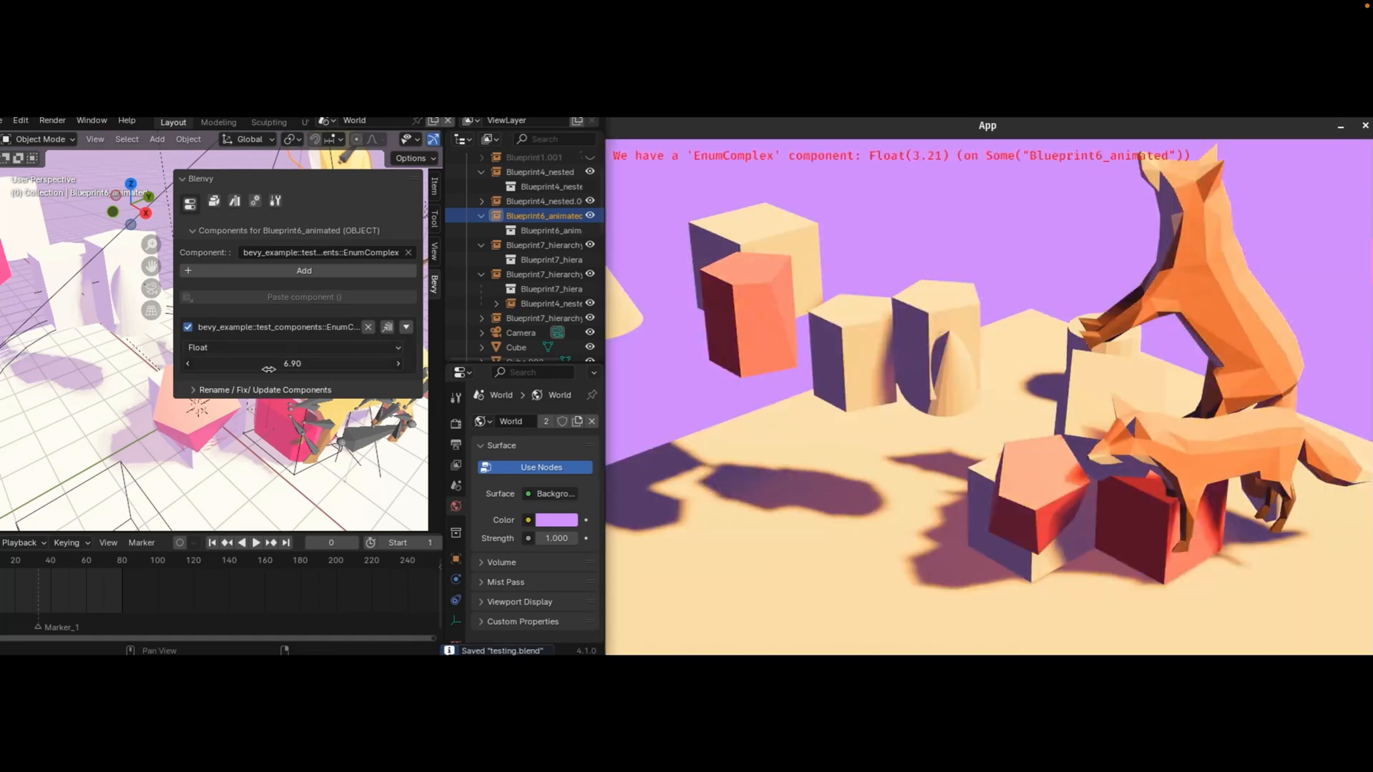
# Step: Set the EnumComplex component's Float field so the Bevy app reports 3.21
pyautogui.click(293, 346)
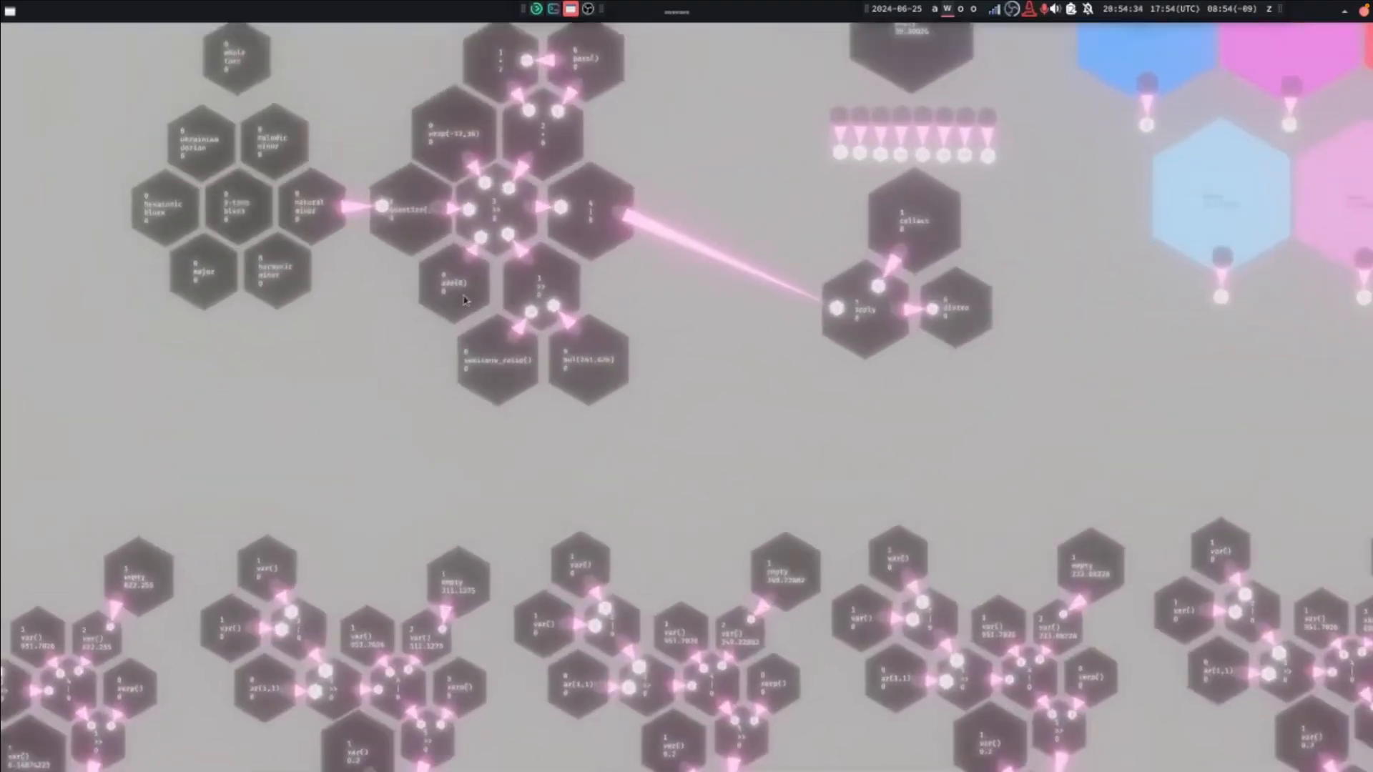
# Step: Switch from the Quartz README into the running Quartz window showing the hexagon node patches
pyautogui.click(449, 285)
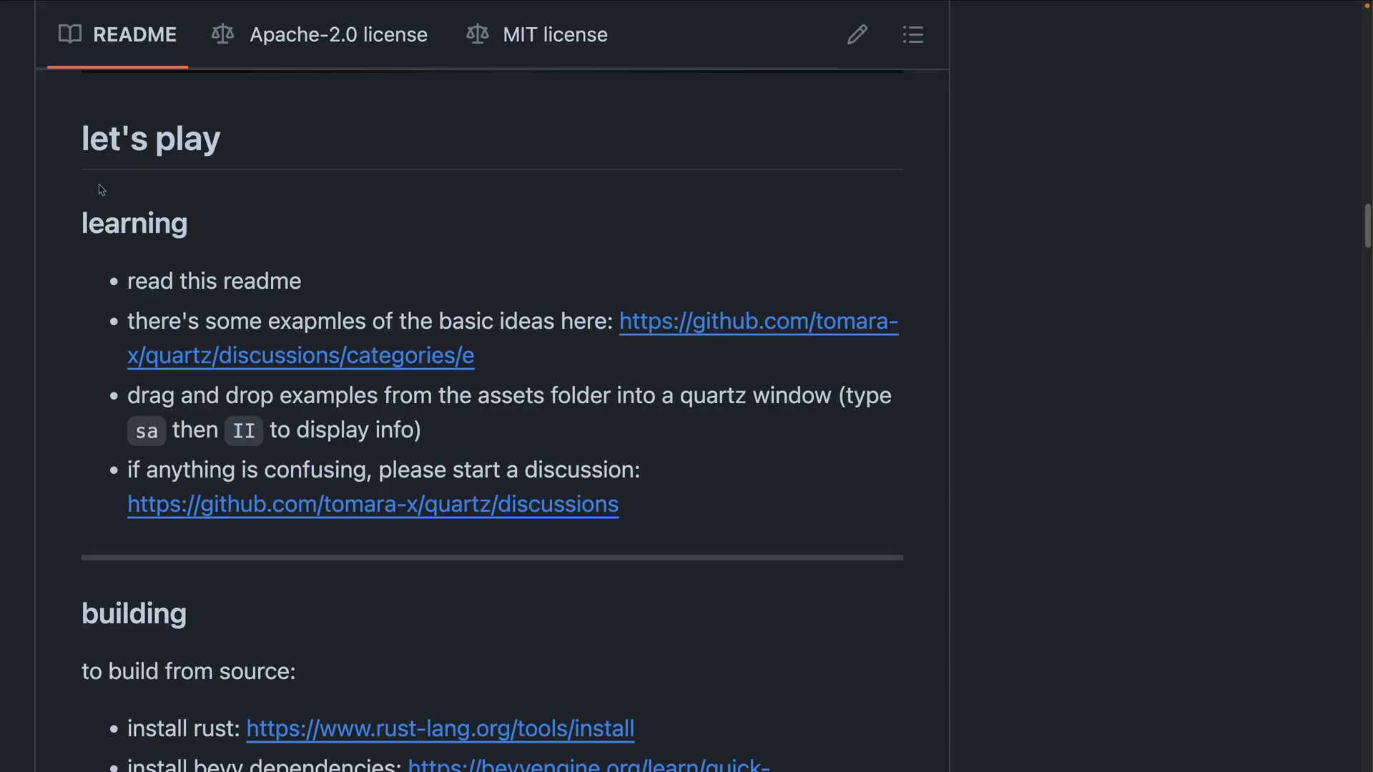
pyautogui.moveTo(695, 493)
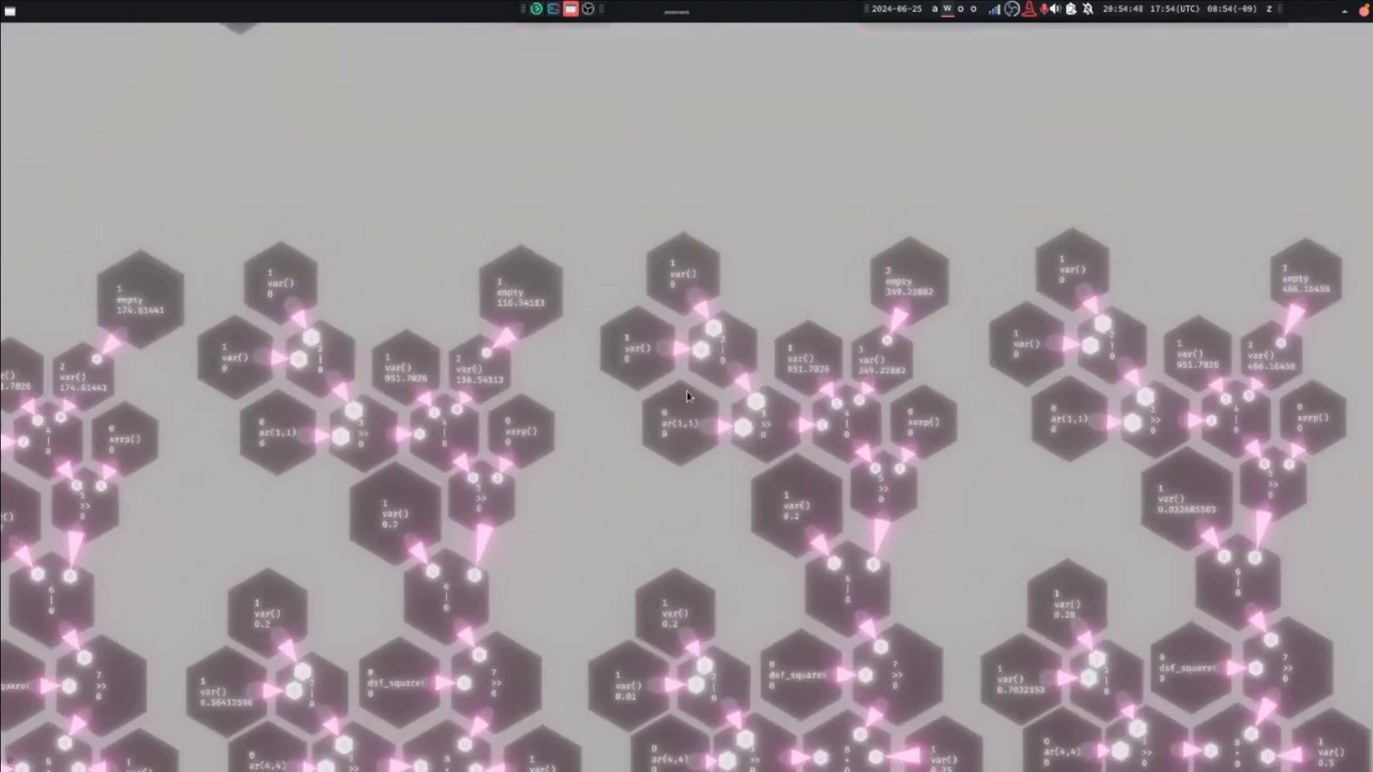
pyautogui.moveTo(788, 516)
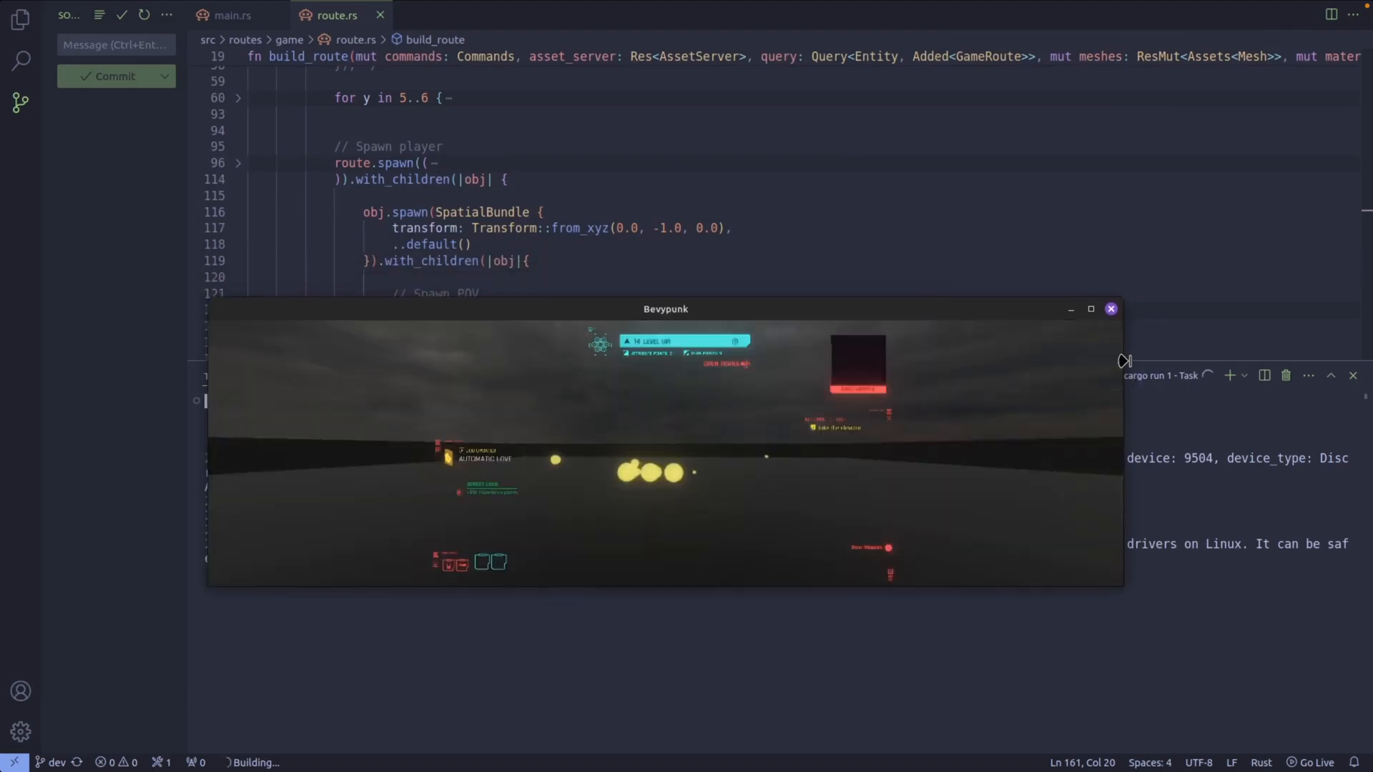
# Step: Run the Bevypunk project in VS Code and wait for its game window to appear
pyautogui.moveTo(665, 309); pyautogui.dragTo(652, 254)
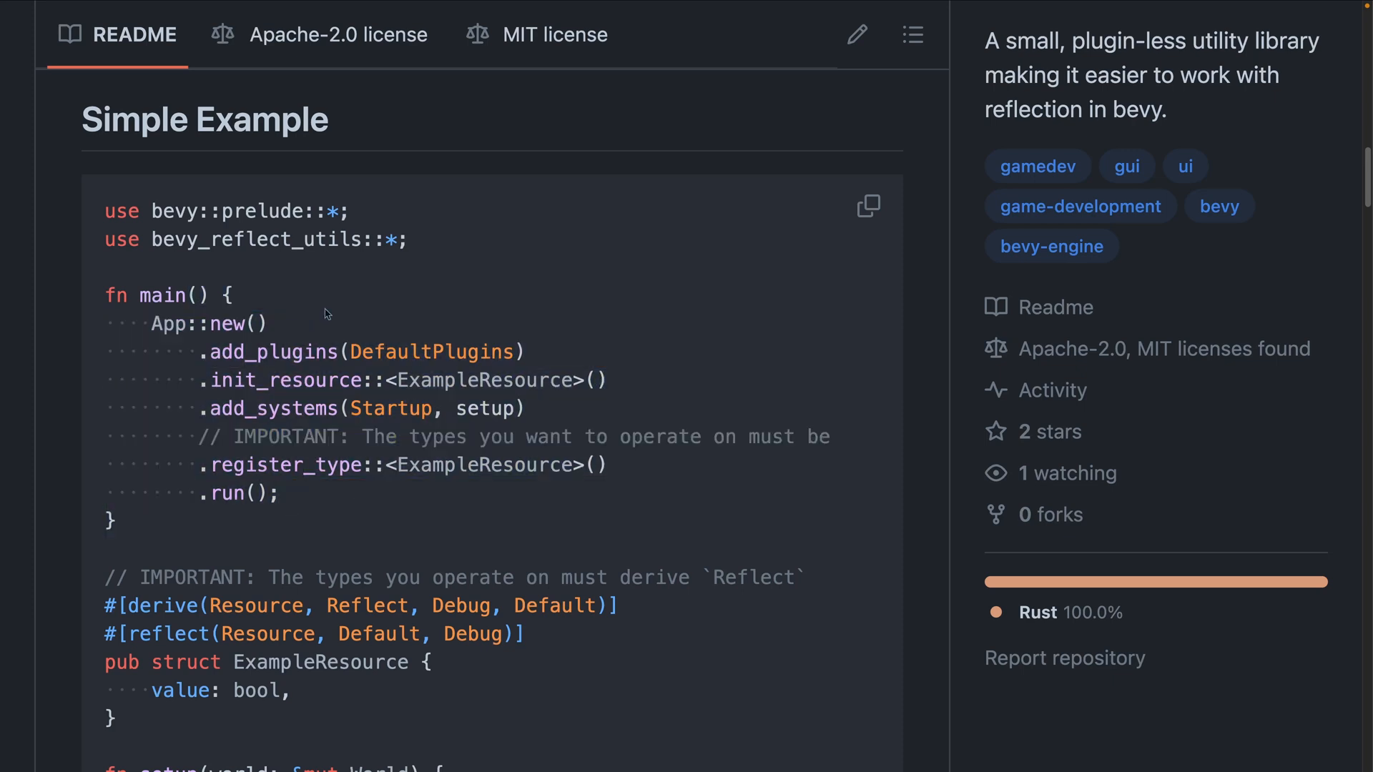
# Step: Scroll through the bevy_reflect_utils Simple Example before moving on to the SMesh repository
pyautogui.scroll(-3)
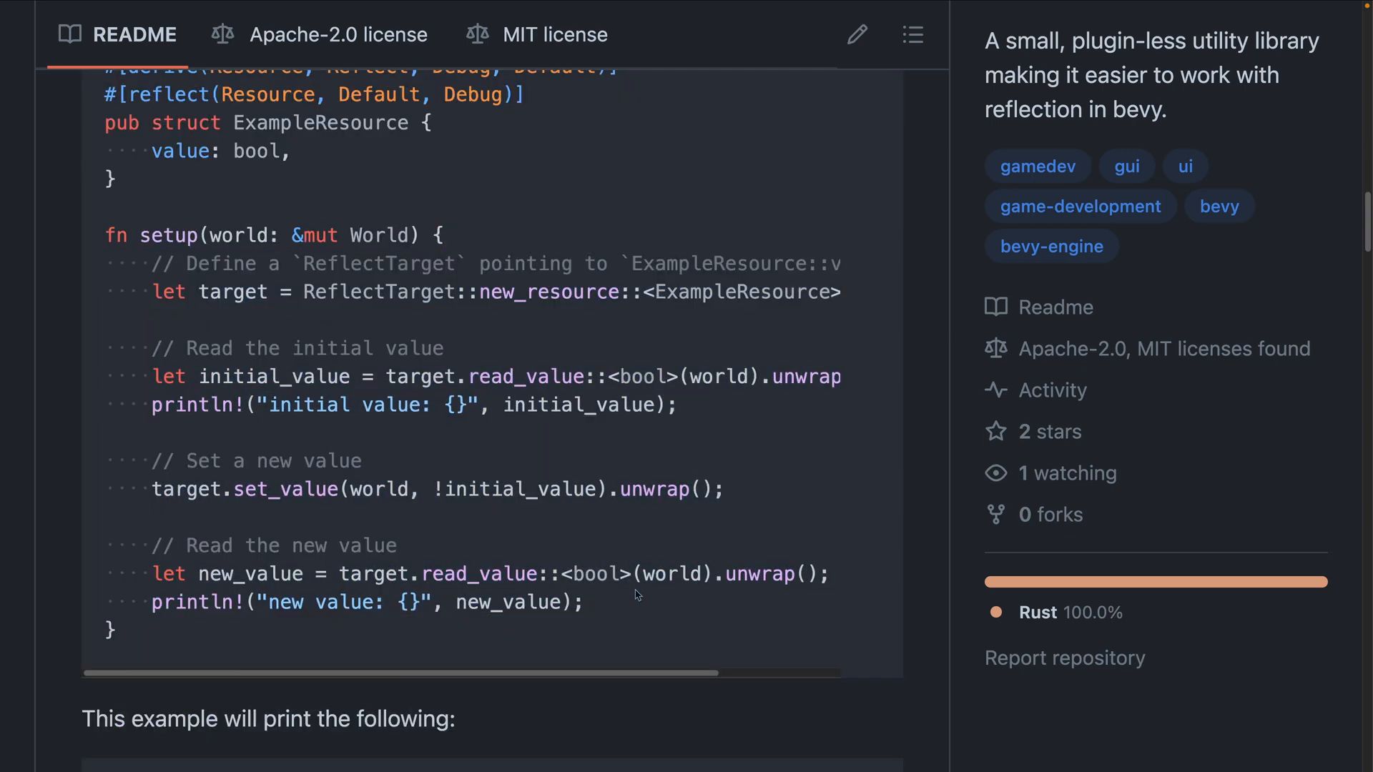
pyautogui.scroll(-3)
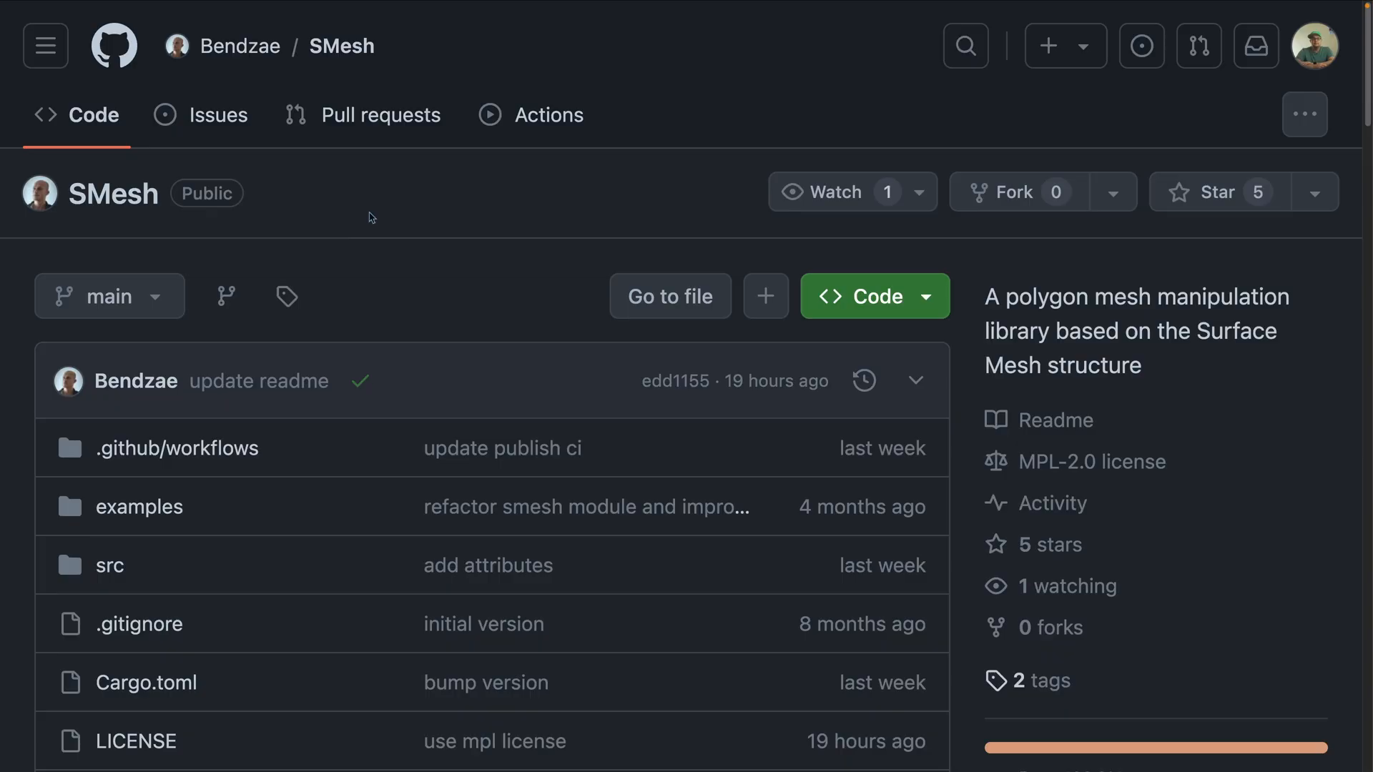
# Step: Scroll the SMesh README examples, then reach the bevy-website Release v0.14 milestone page
pyautogui.scroll(-3)
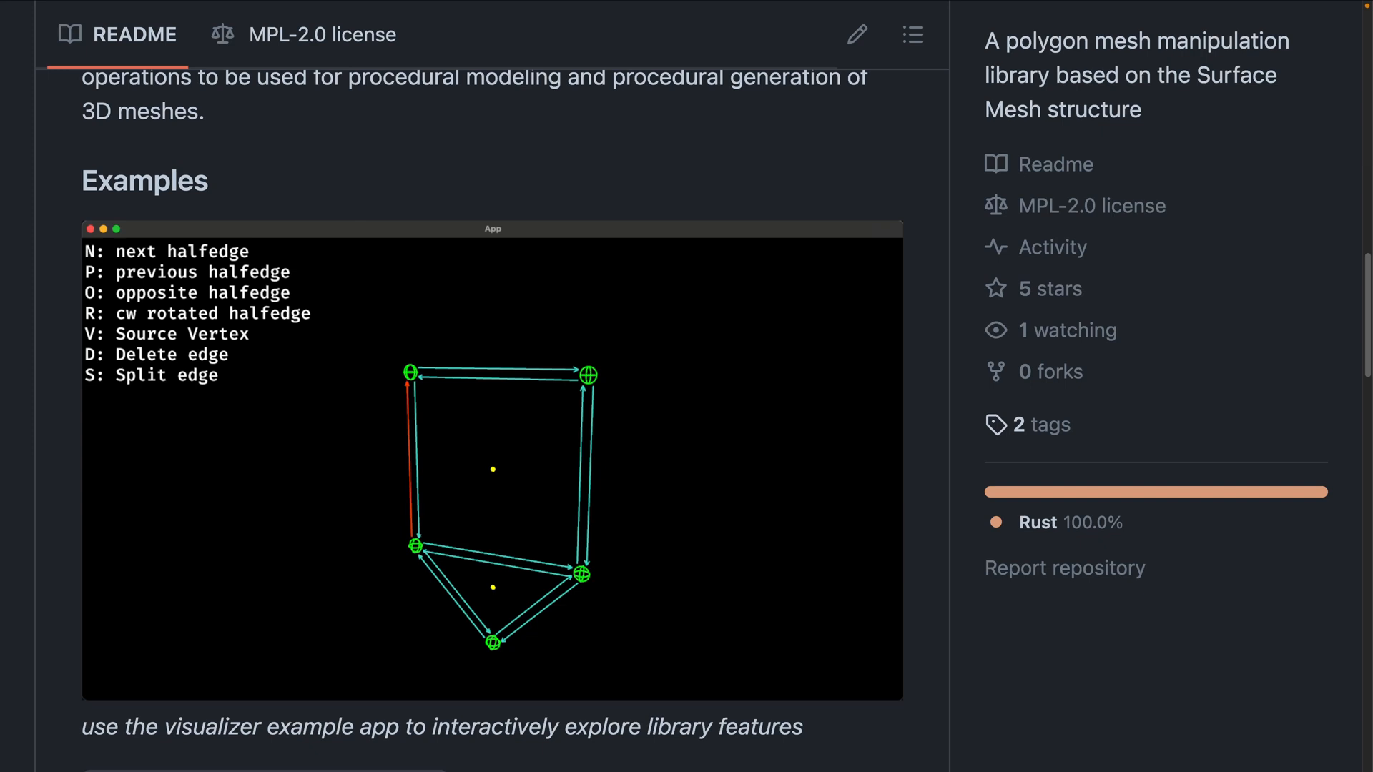
pyautogui.scroll(-3)
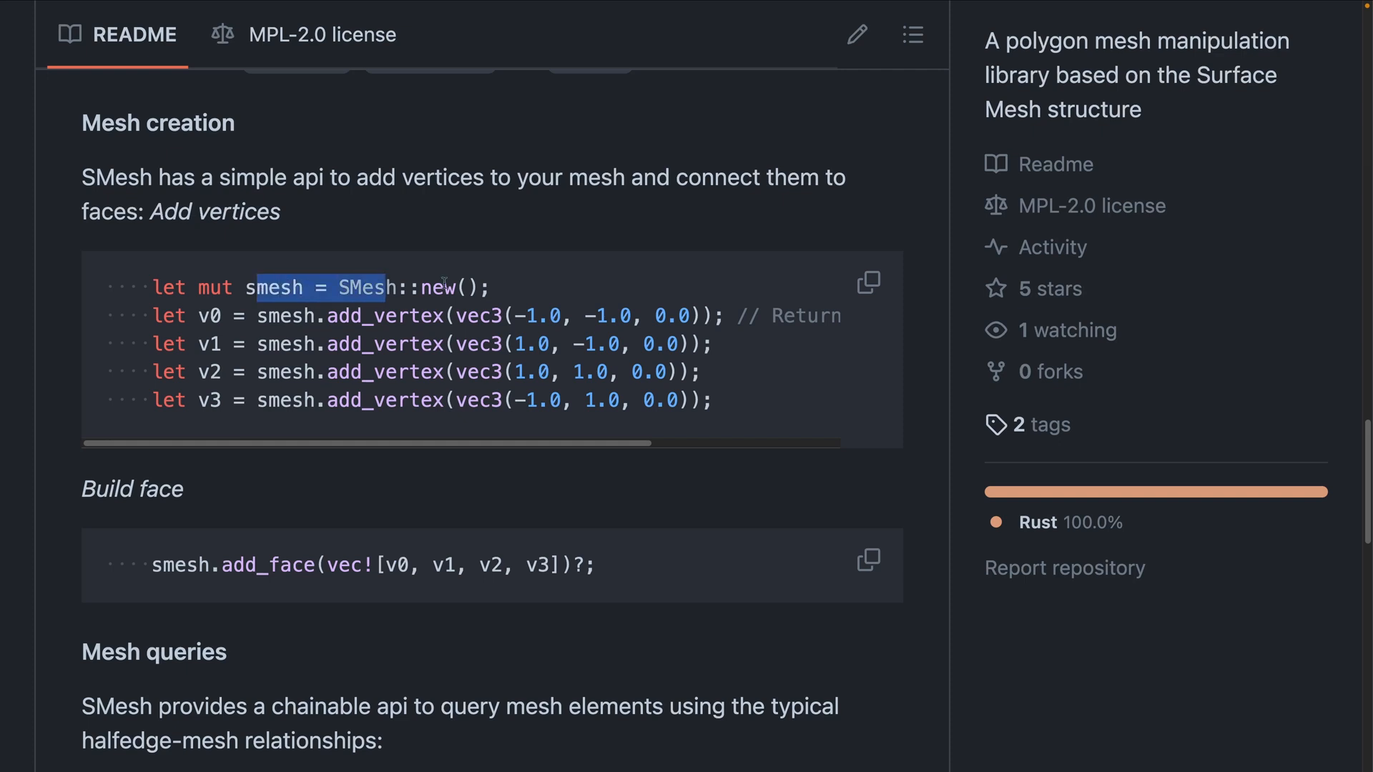
pyautogui.moveTo(442, 284); pyautogui.dragTo(705, 400)
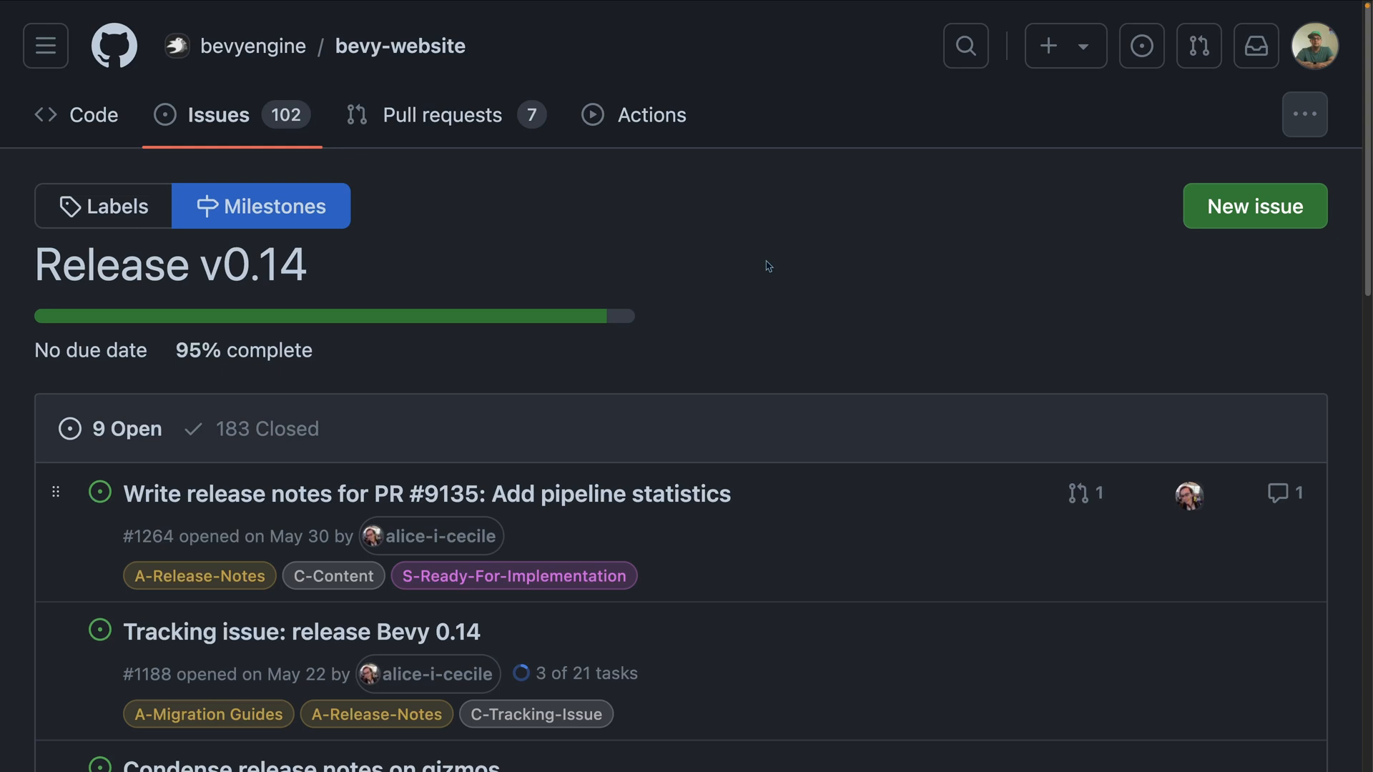
pyautogui.moveTo(790, 252)
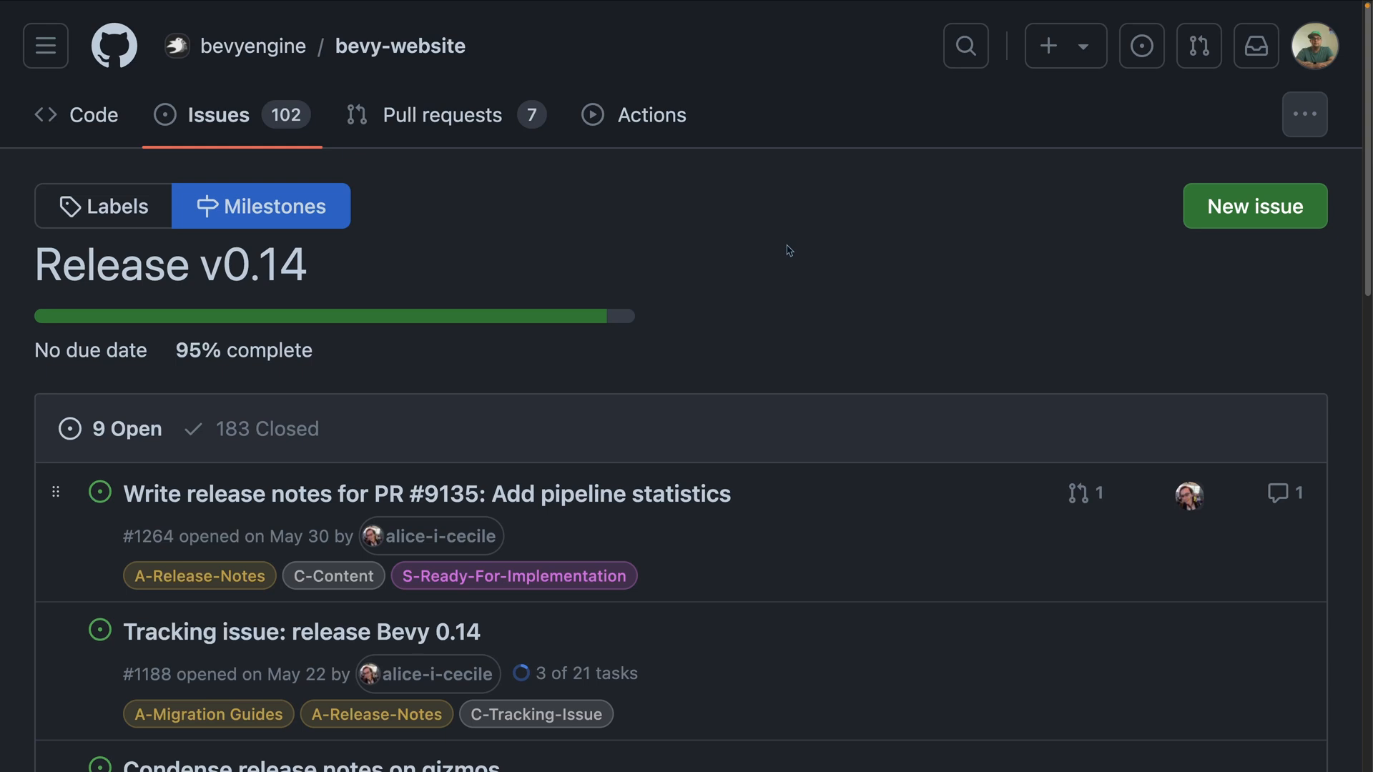
pyautogui.moveTo(779, 233)
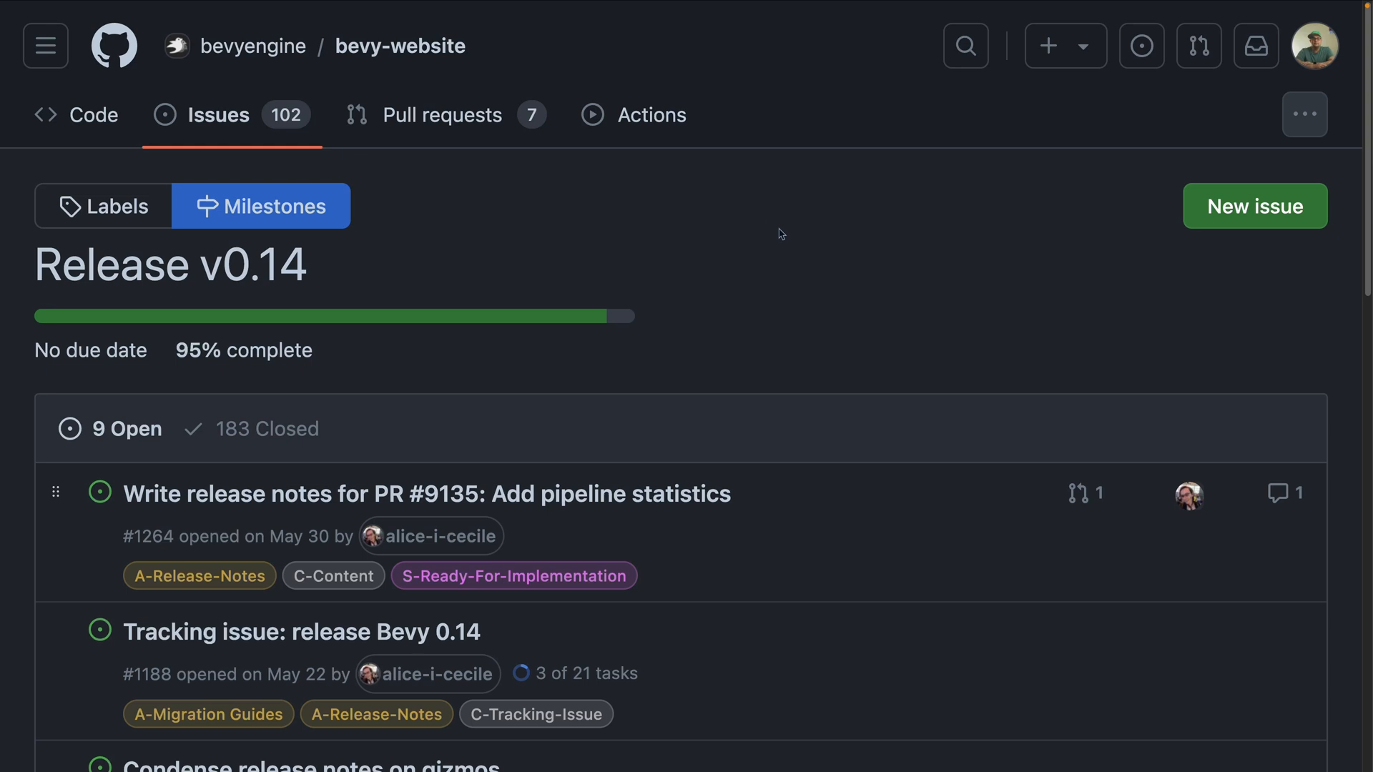
pyautogui.moveTo(785, 245)
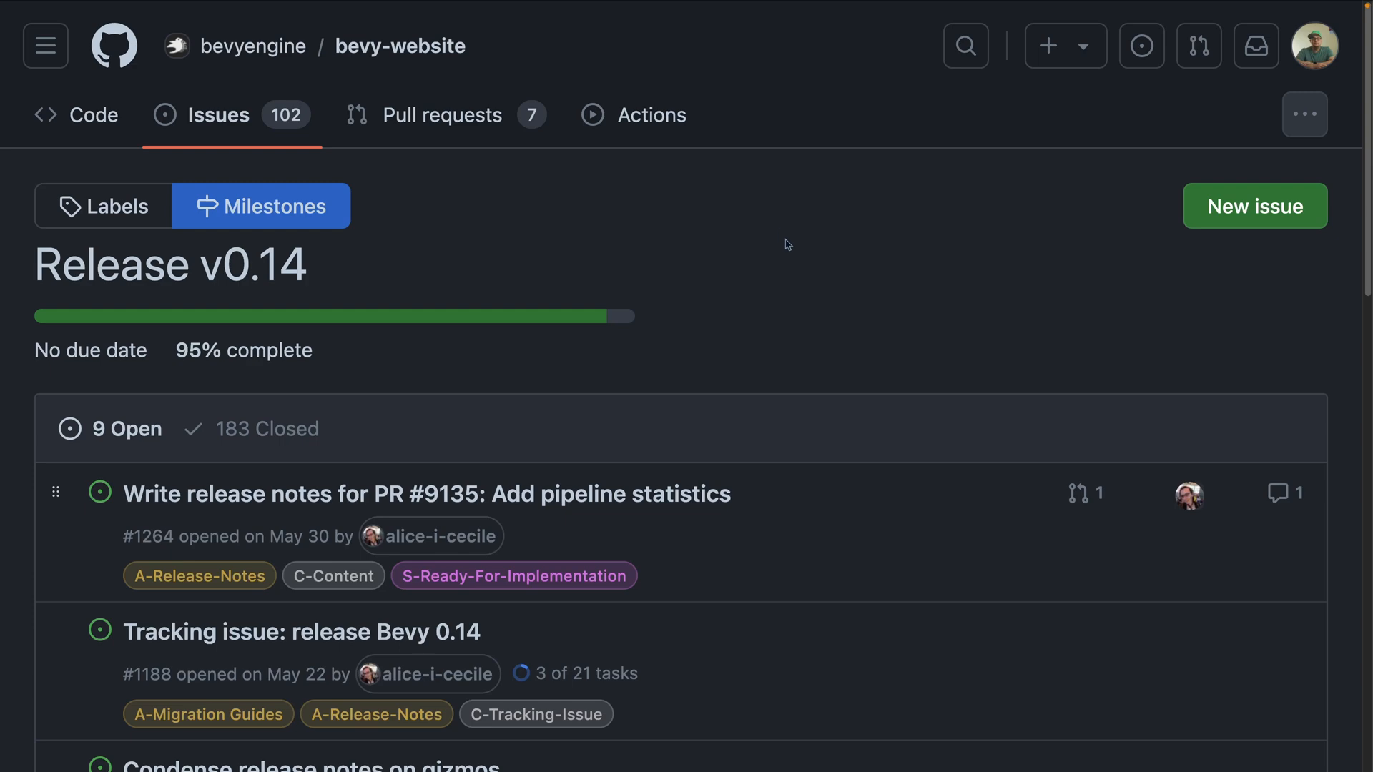
pyautogui.scroll(-3)
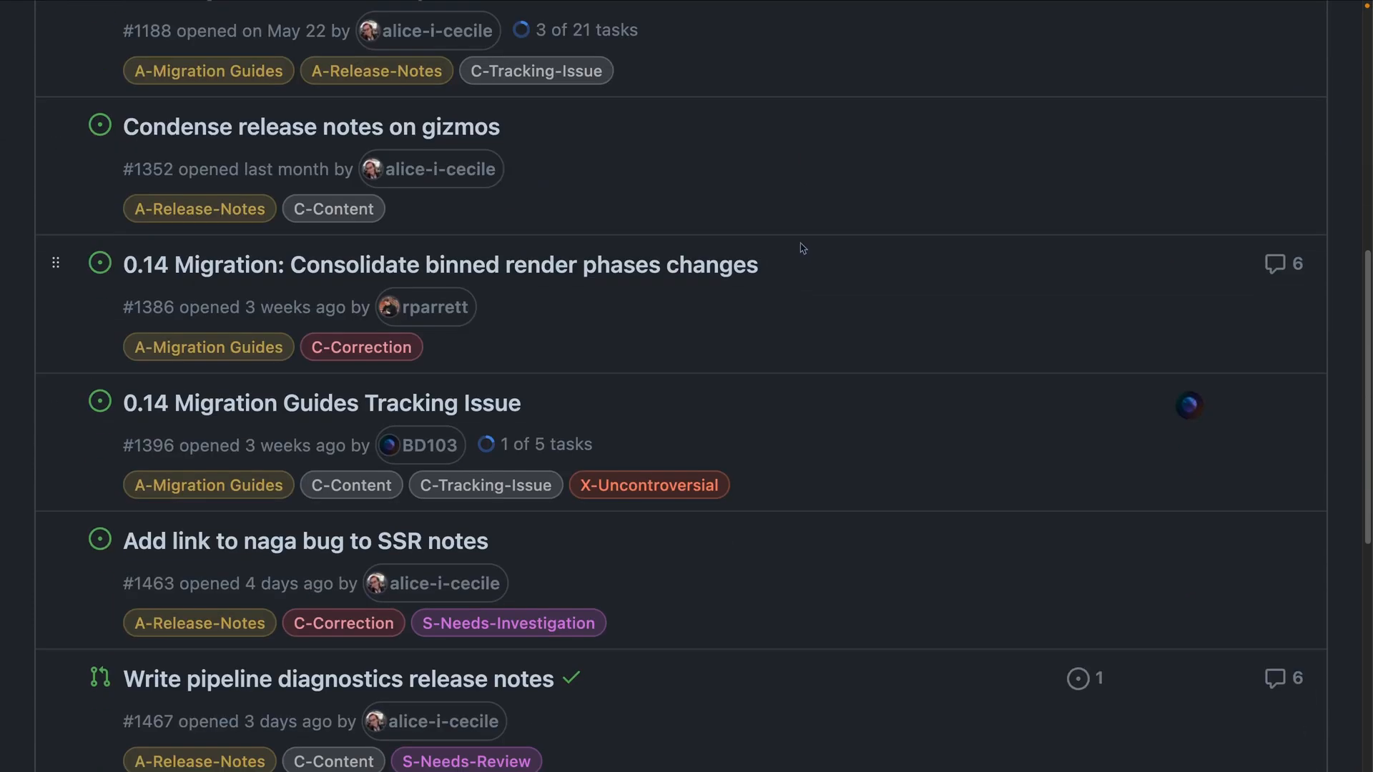
pyautogui.scroll(-3)
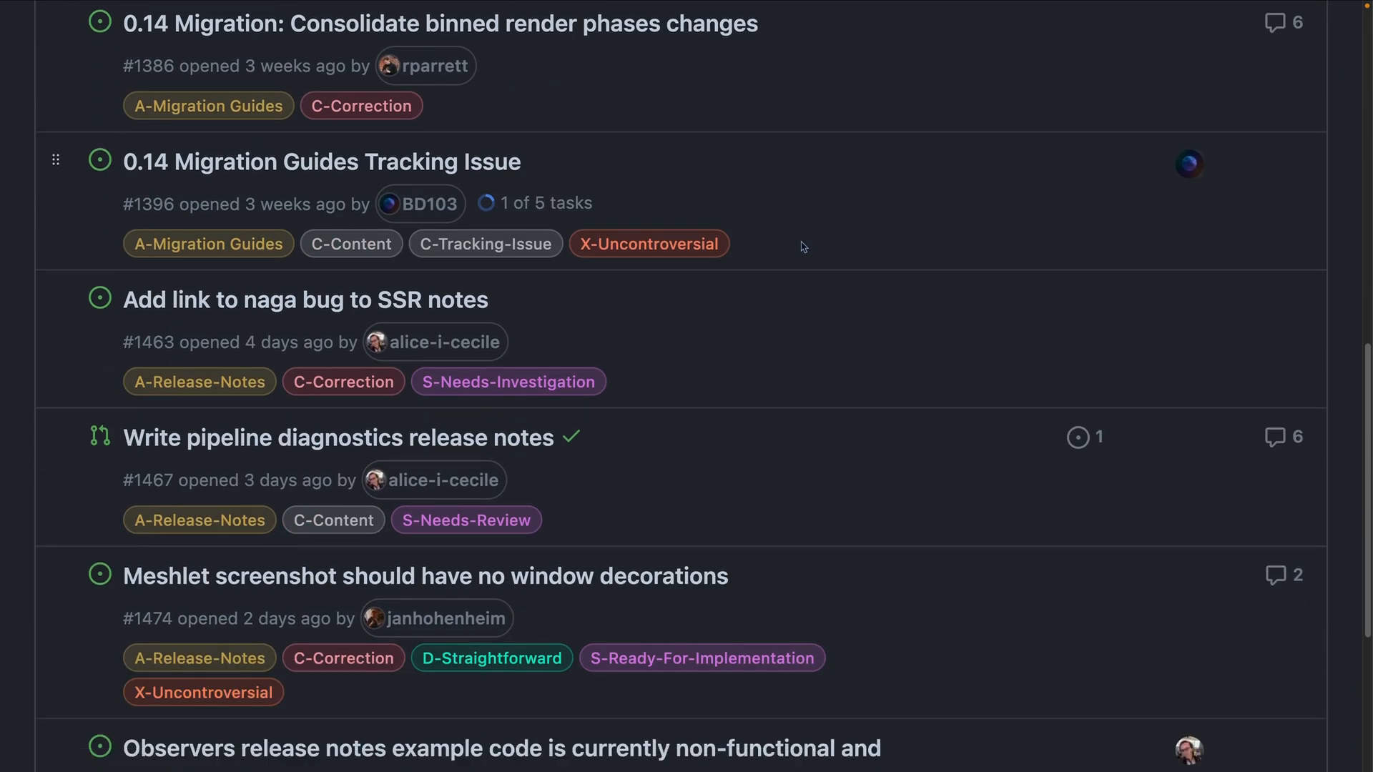
pyautogui.moveTo(807, 243)
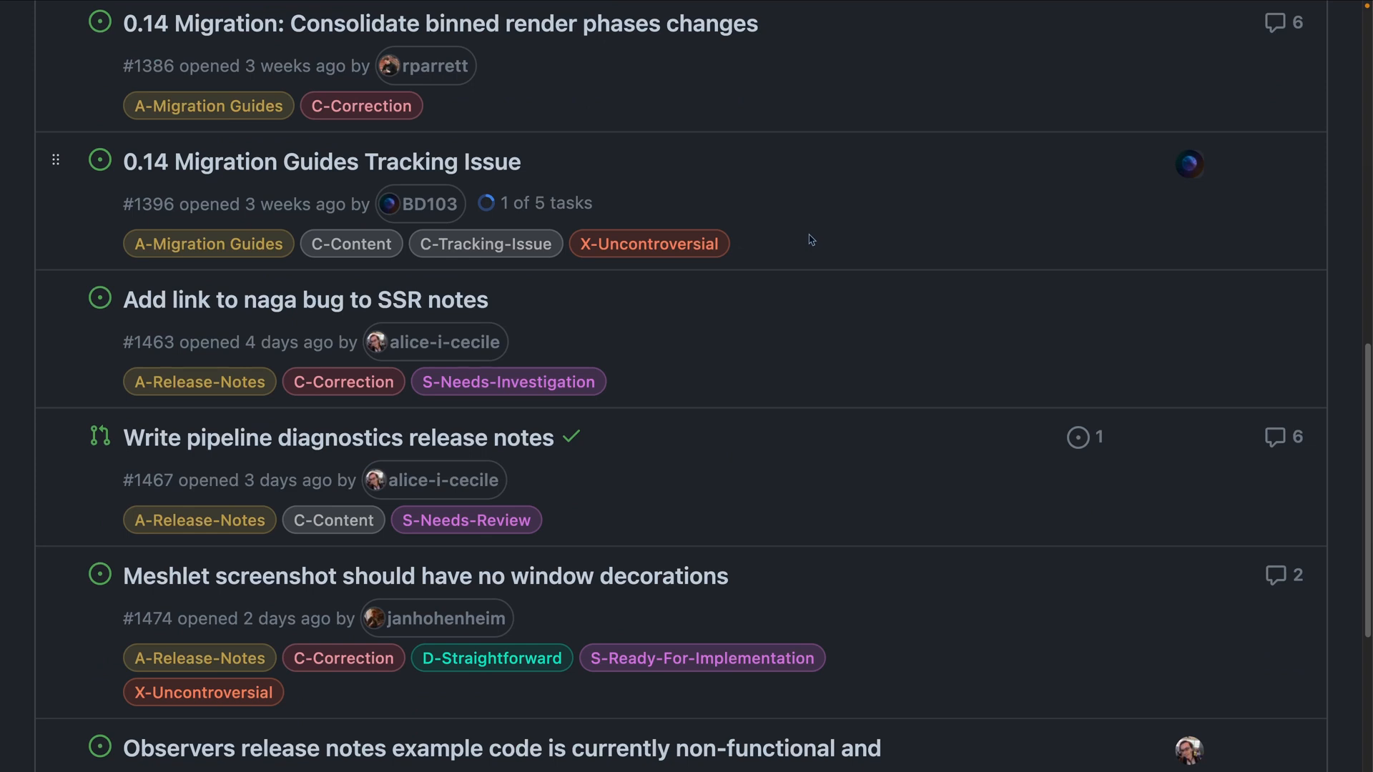